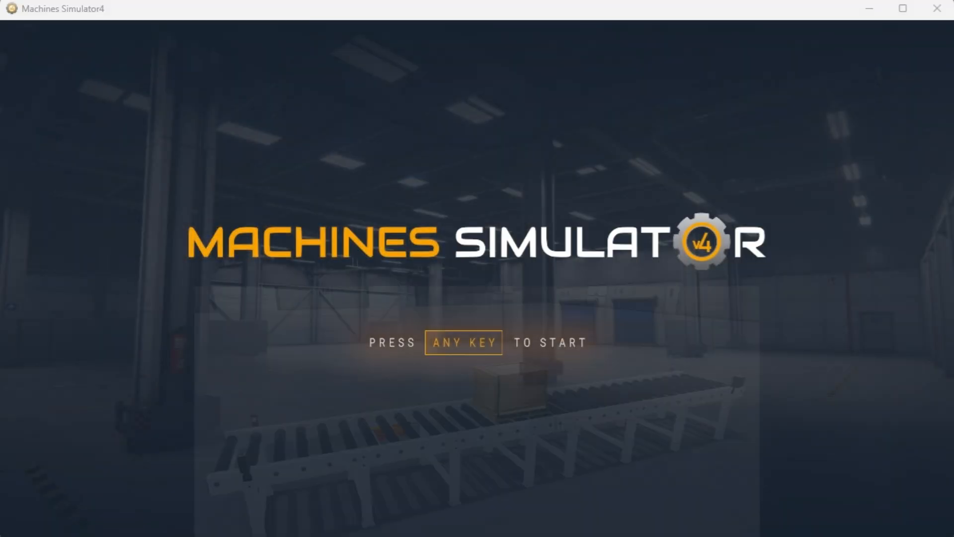
# Leave the Machines Simulator splash screen for the Home menu
pyautogui.press('space')
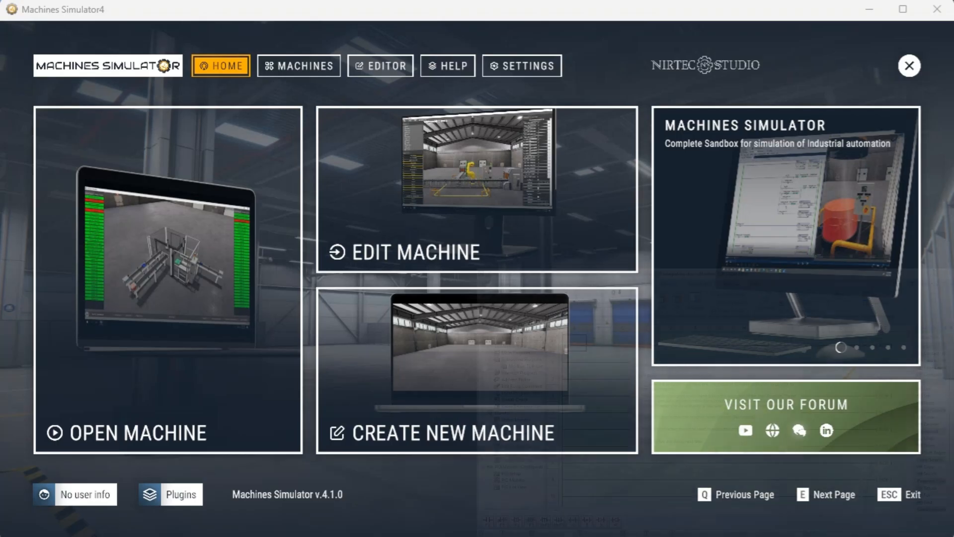
# Launch the 1st Test conveyor machine and configure its ModbusServerDriver IO connection, returning to the scene
pyautogui.click(299, 66)
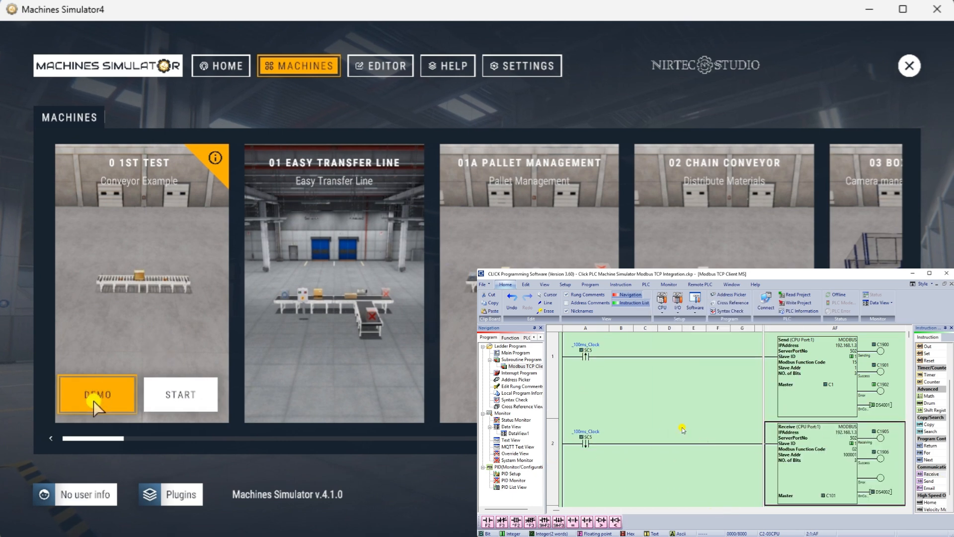
pyautogui.click(96, 395)
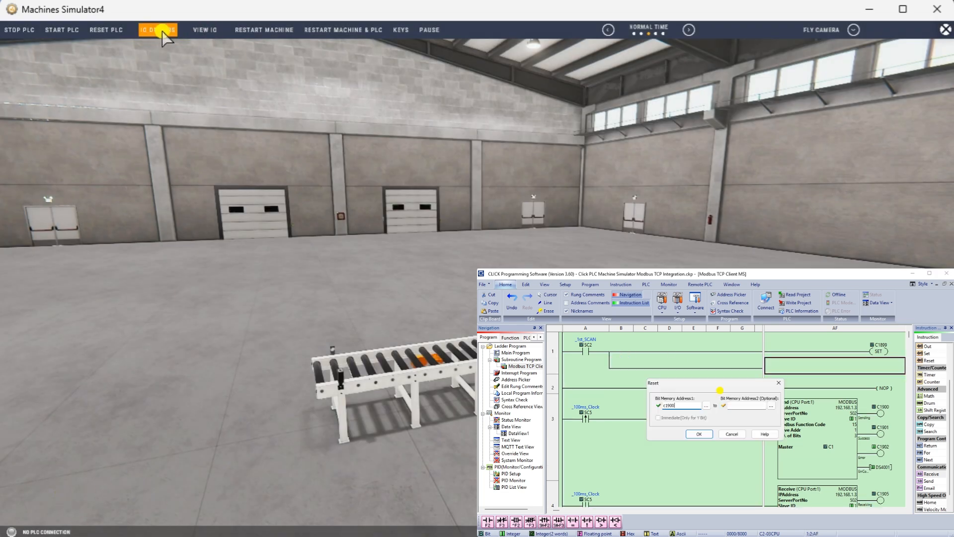
pyautogui.click(157, 29)
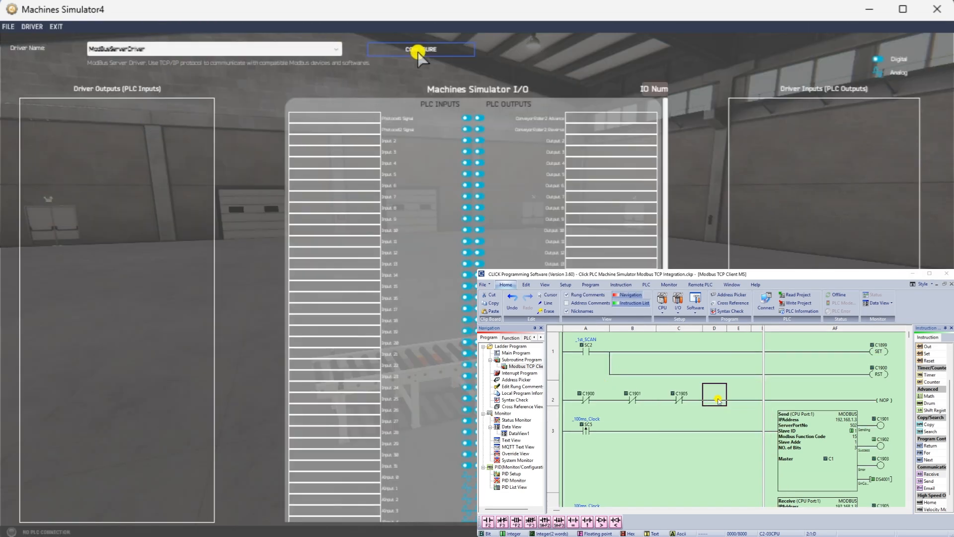
pyautogui.click(420, 50)
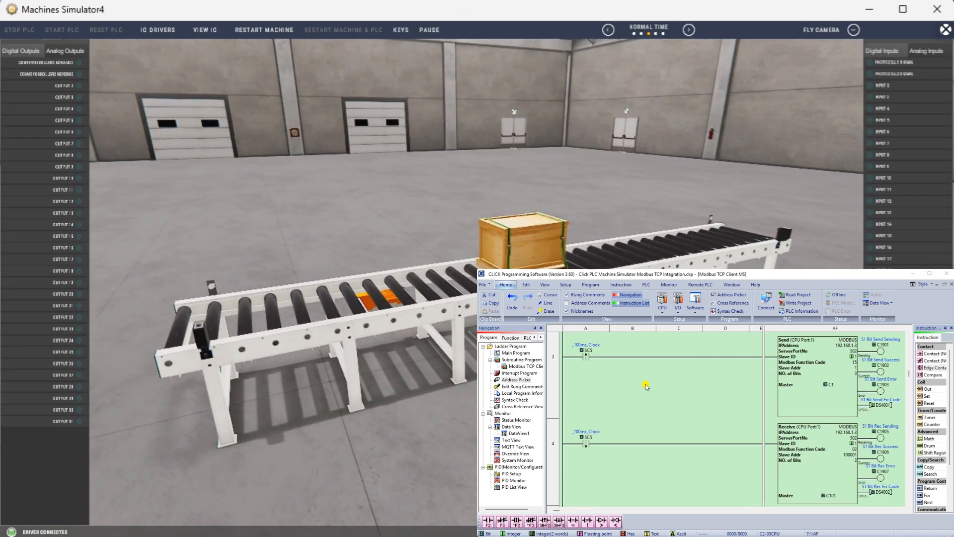
pyautogui.click(515, 353)
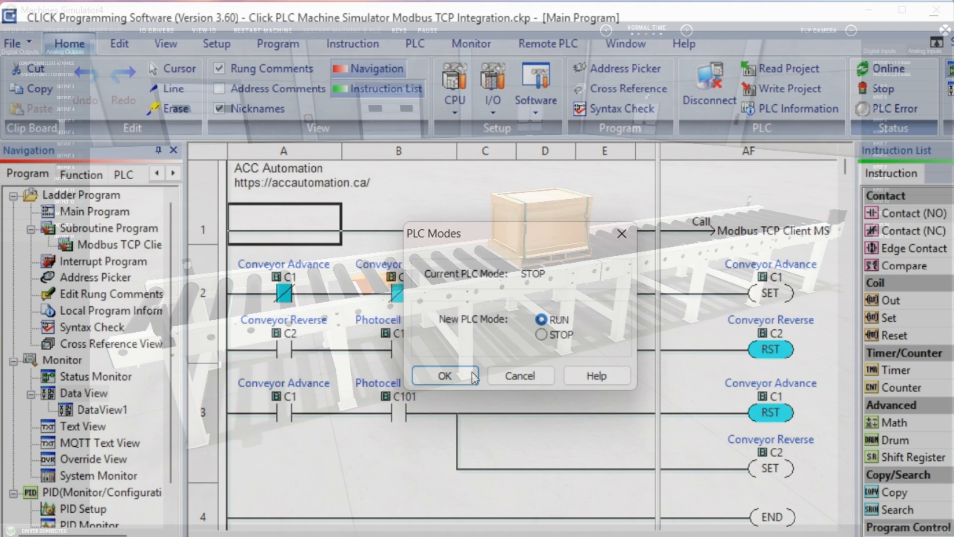
# Confirm RUN in the PLC Modes dialog so the conveyor ladder shows live status
pyautogui.click(446, 376)
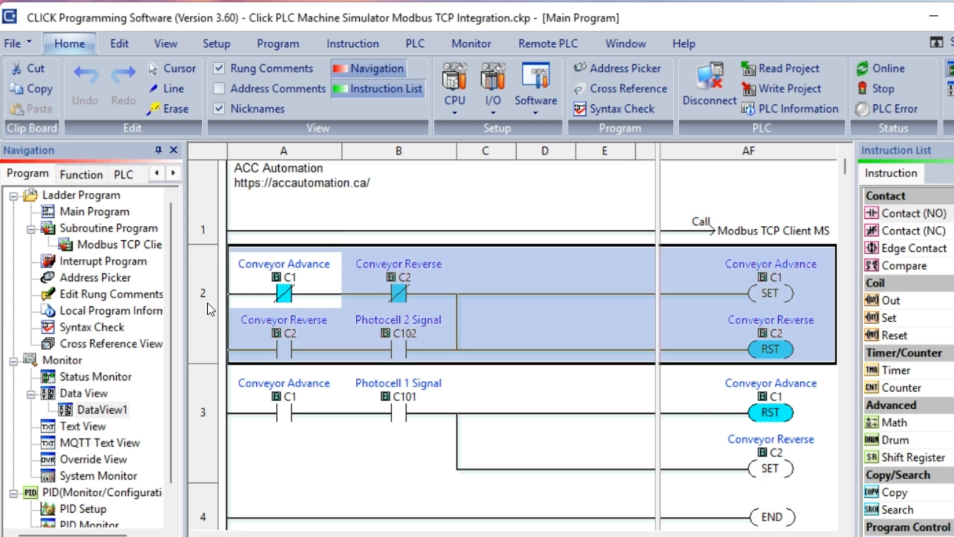
# Save the project as Click PLC AI Code, answering Yes to replace the existing file
pyautogui.rightClick(283, 292)
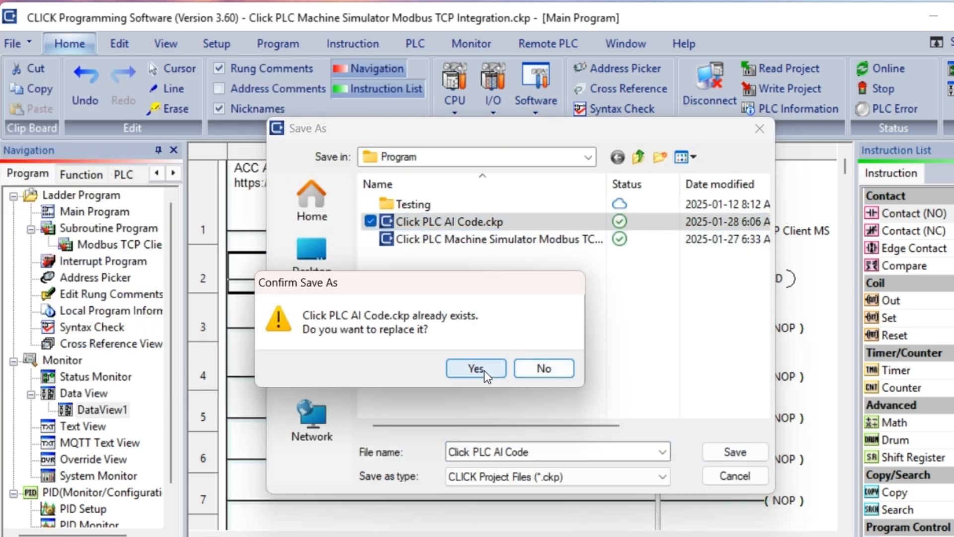
pyautogui.click(476, 368)
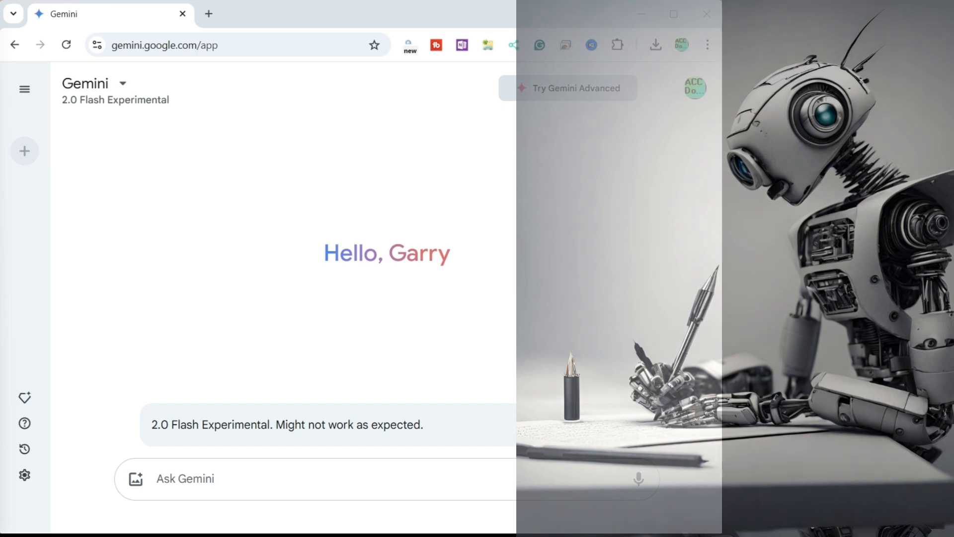
pyautogui.moveTo(104, 369)
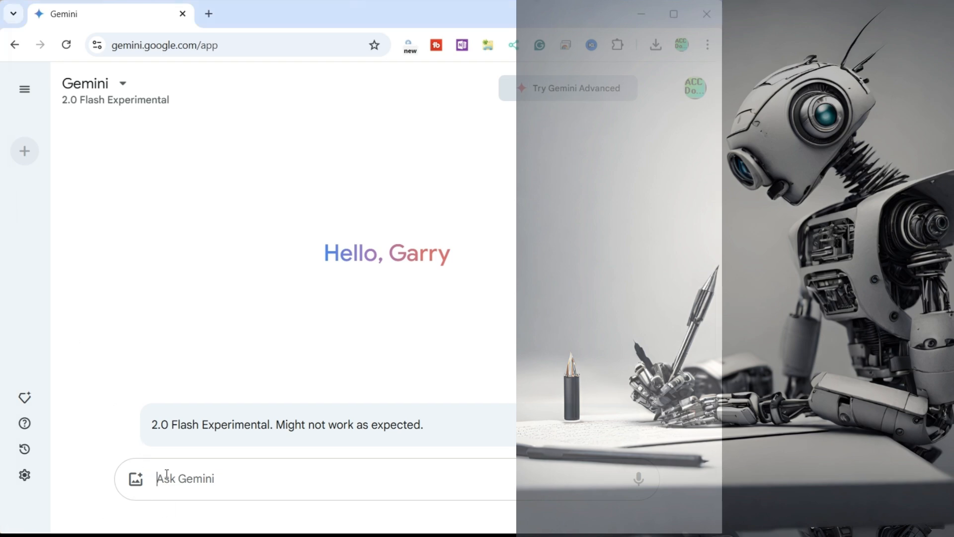
# Ask Gemini "Can you program a Click PLC?"
pyautogui.write('Can')
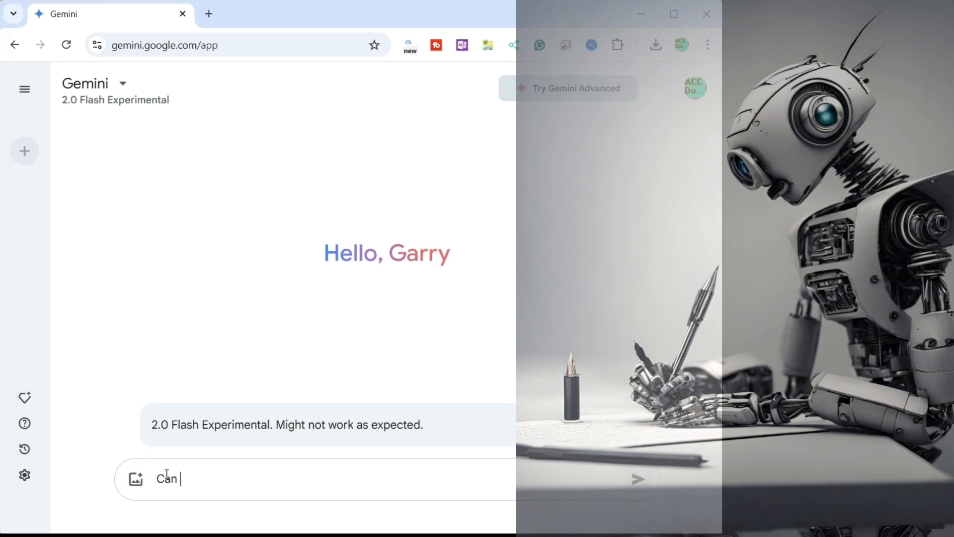
pyautogui.write('you pro')
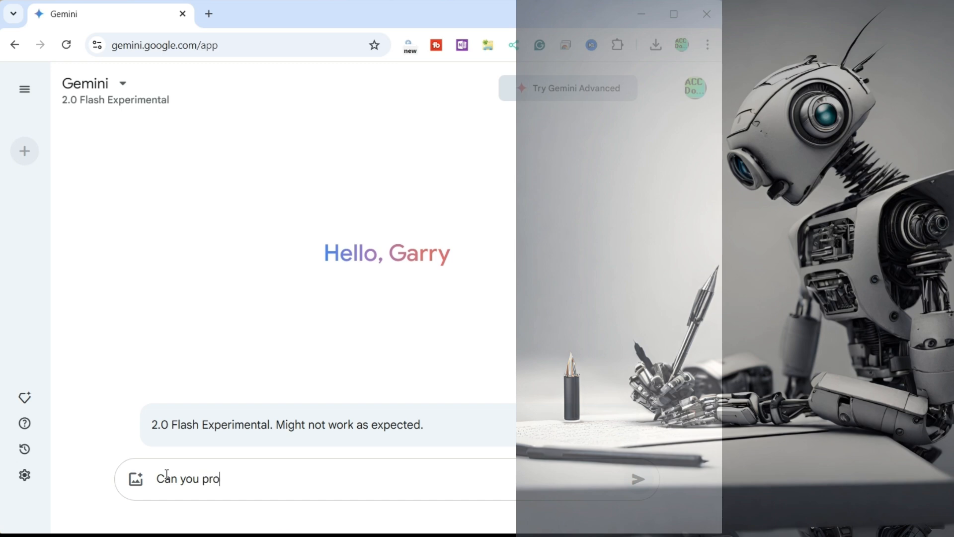
pyautogui.write('gram a')
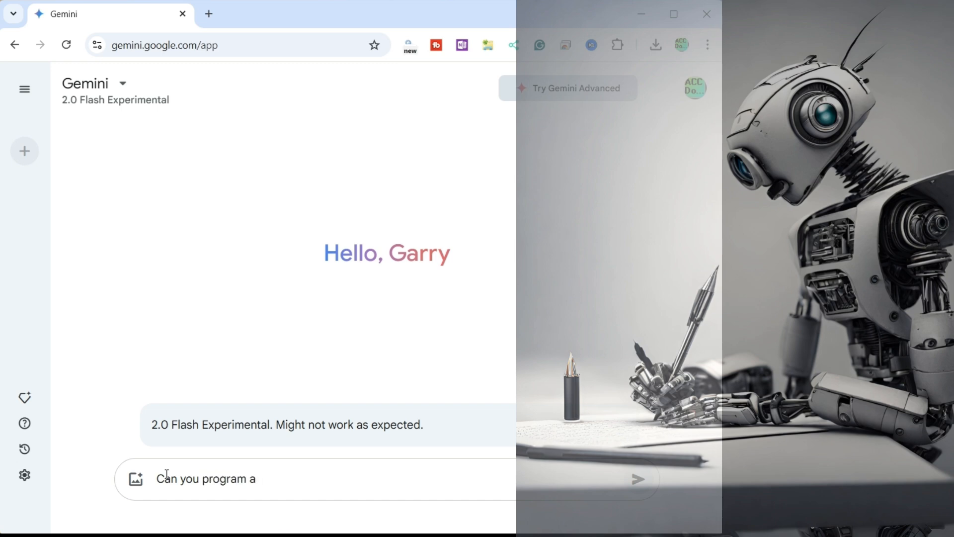
pyautogui.write('Click PLC')
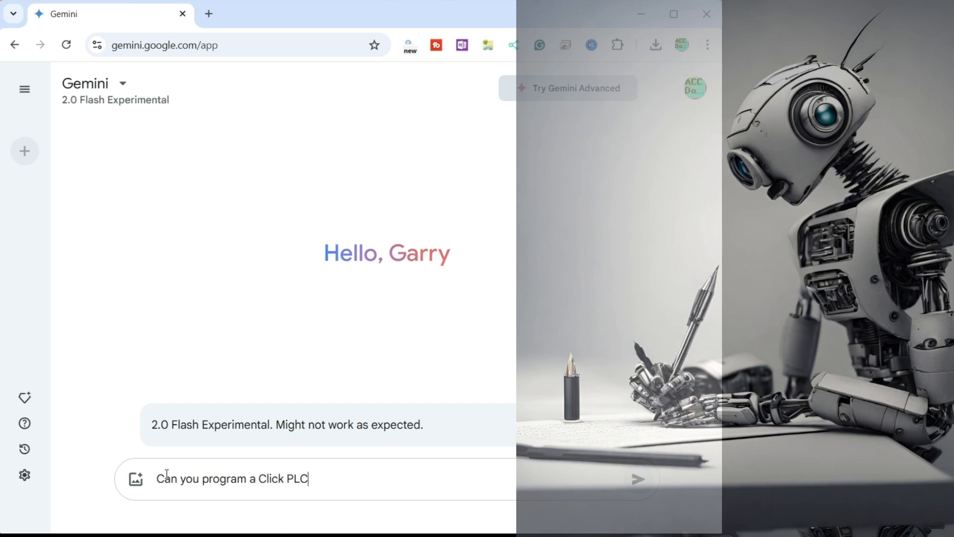
pyautogui.write('?')
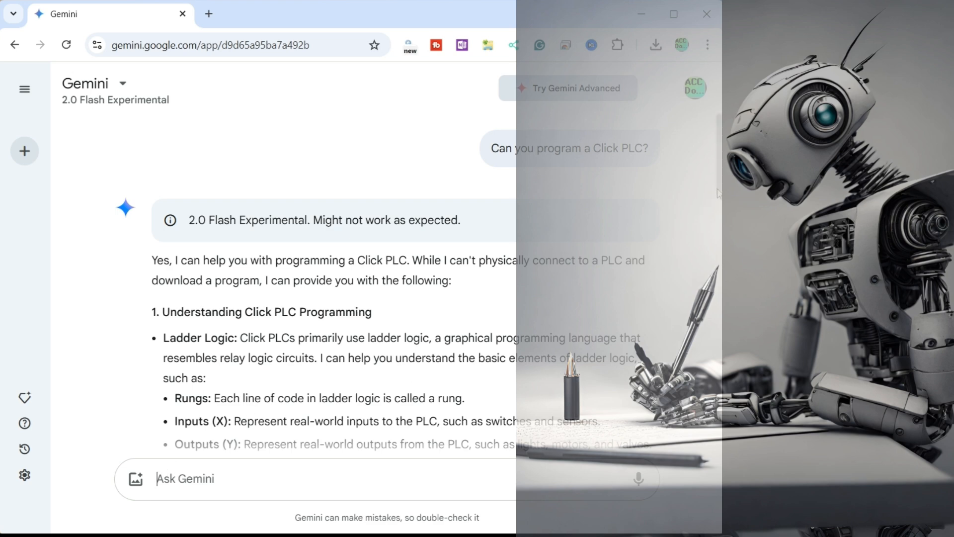
# Read through Gemini's ladder-logic answer down to the X1/Y1 example program
pyautogui.scroll(-3)
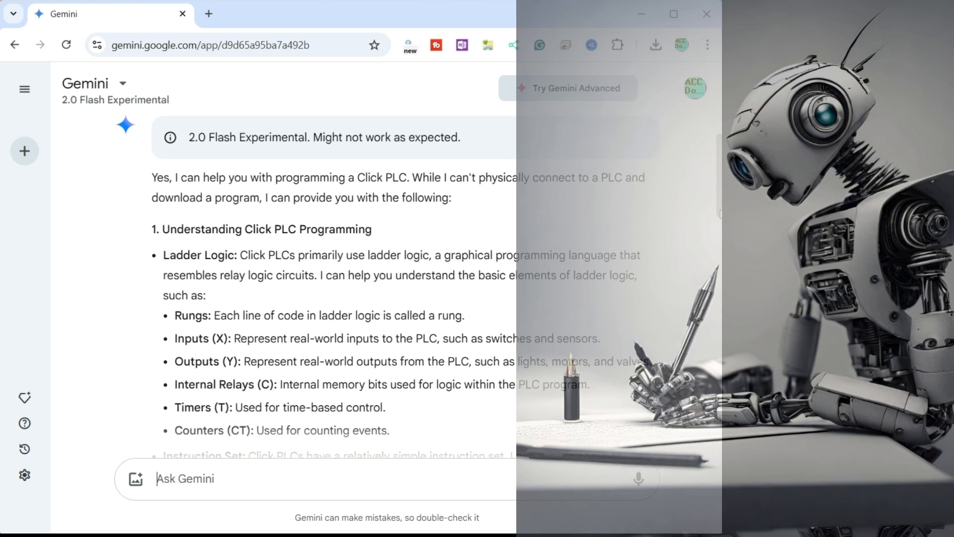
pyautogui.scroll(-3)
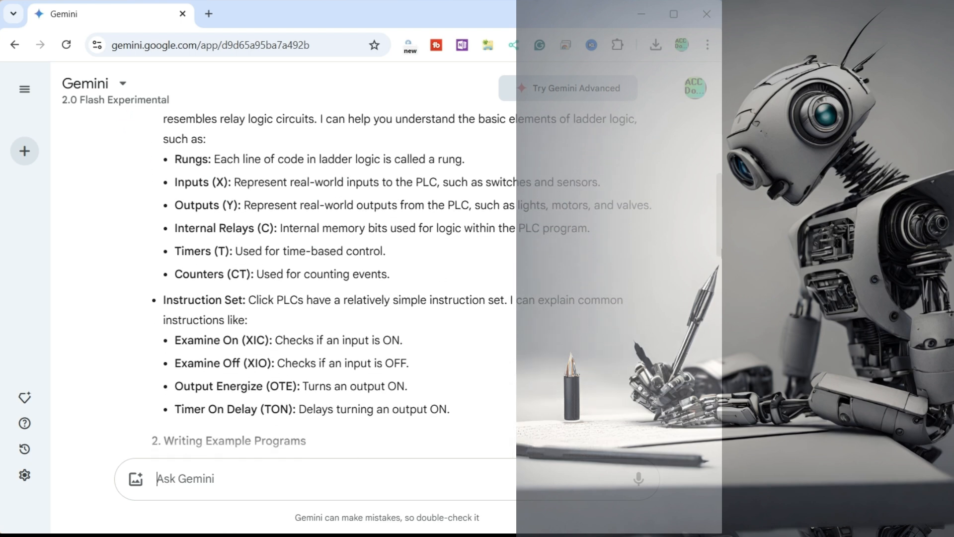
pyautogui.scroll(-3)
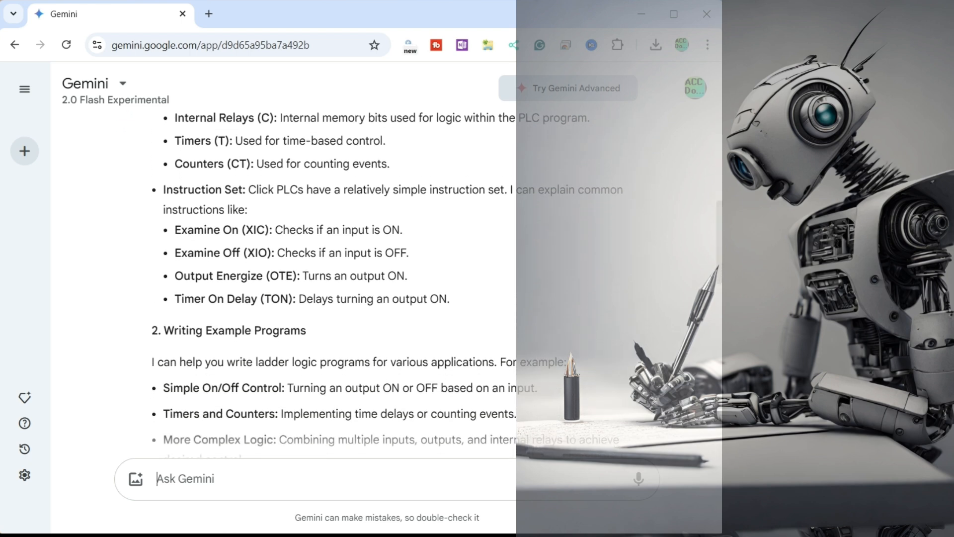
pyautogui.scroll(-3)
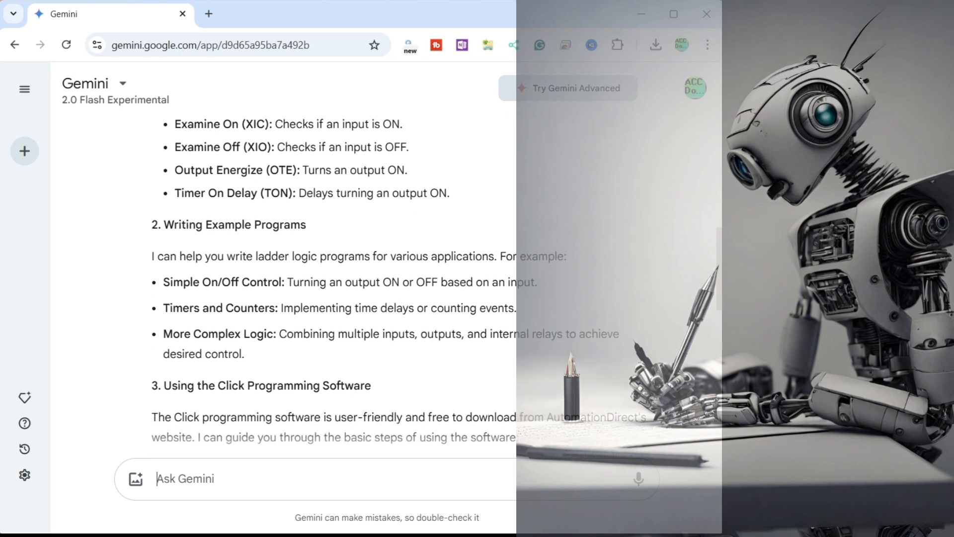
pyautogui.scroll(-3)
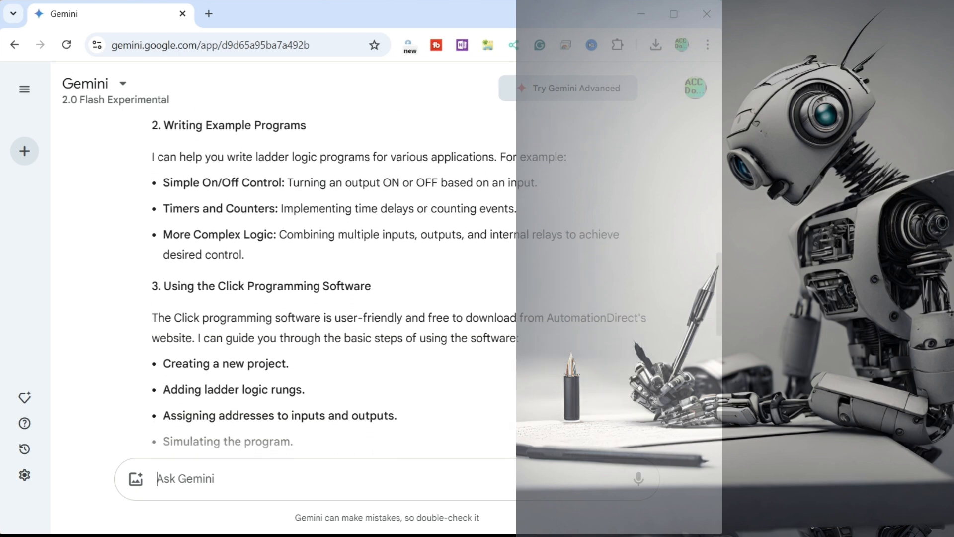
pyautogui.scroll(-3)
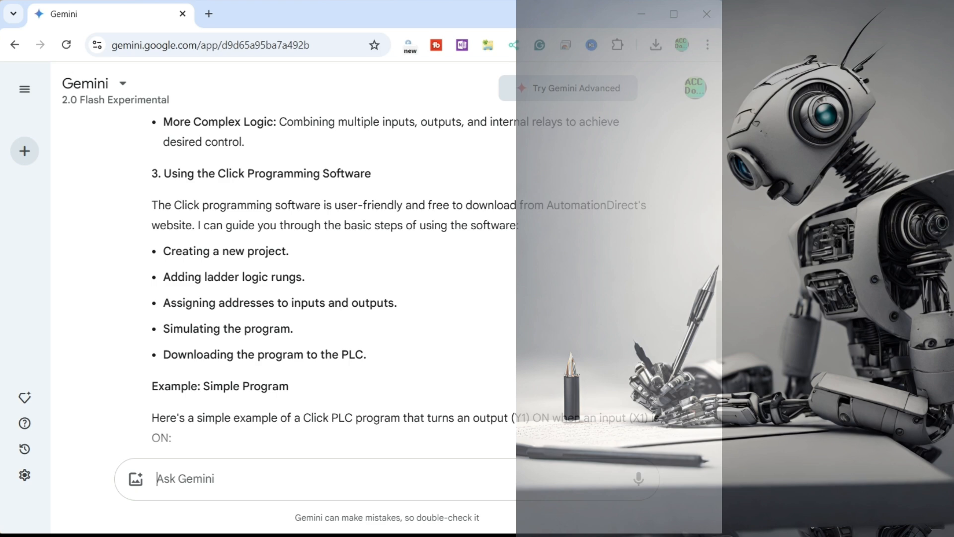
pyautogui.scroll(-3)
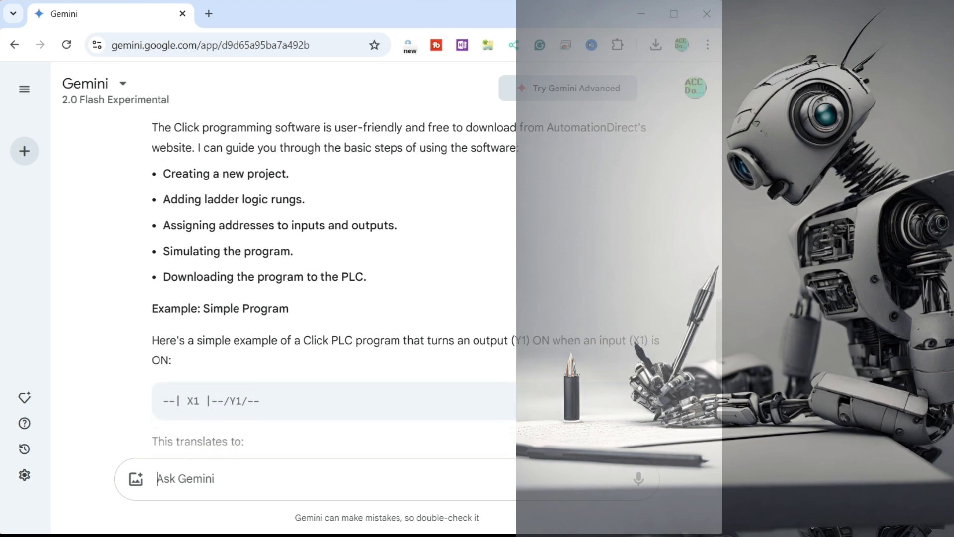
pyautogui.scroll(-3)
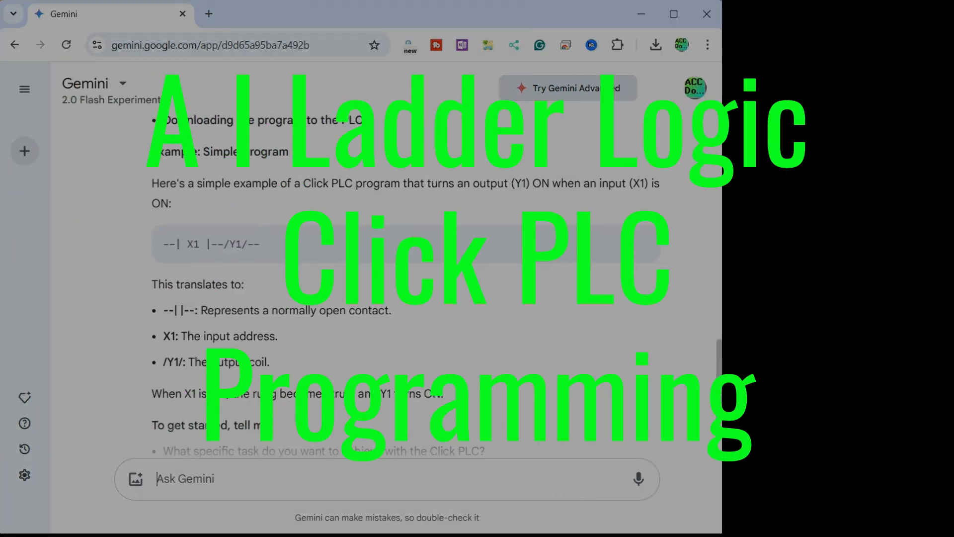
# Scroll further through Gemini's simple X1/Y1 Click PLC example answer
pyautogui.scroll(-3)
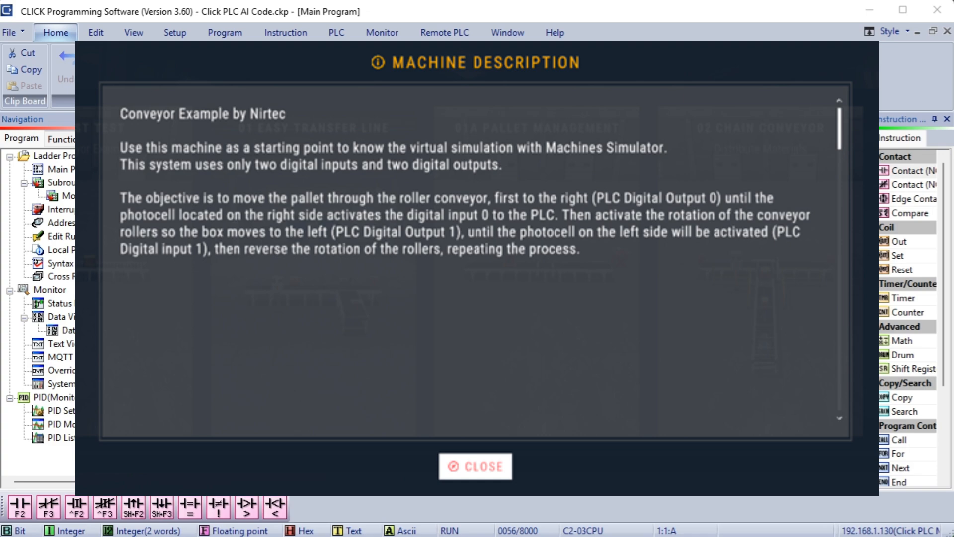
# Close the Conveyor Example machine description dialog
pyautogui.click(475, 466)
pyautogui.write('t')
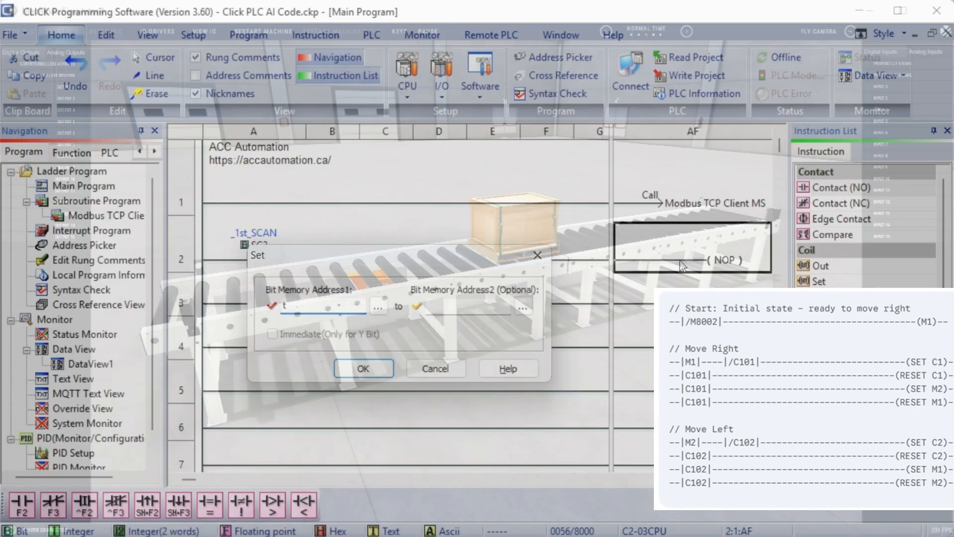
# Give the Set coil address C101 and place it on the rung
pyautogui.write('C101')
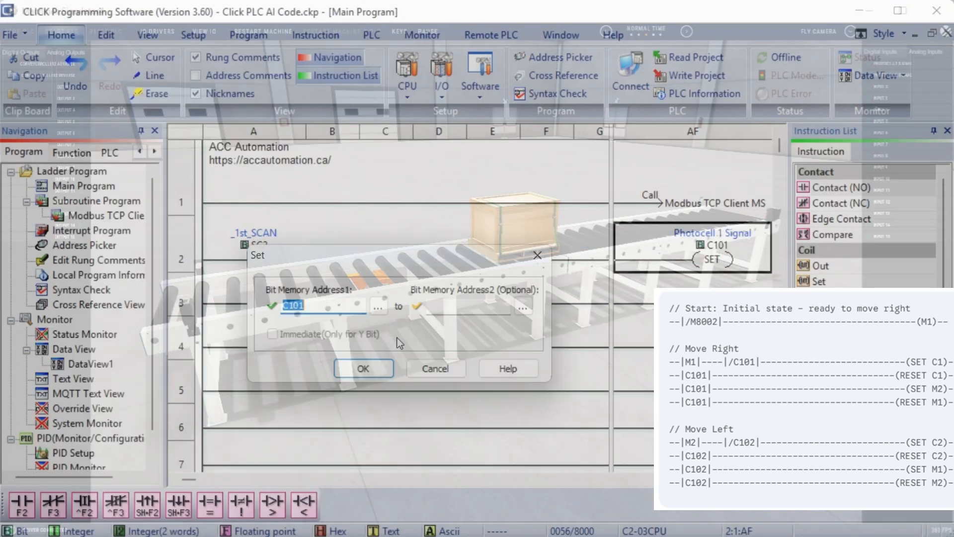
pyautogui.click(363, 368)
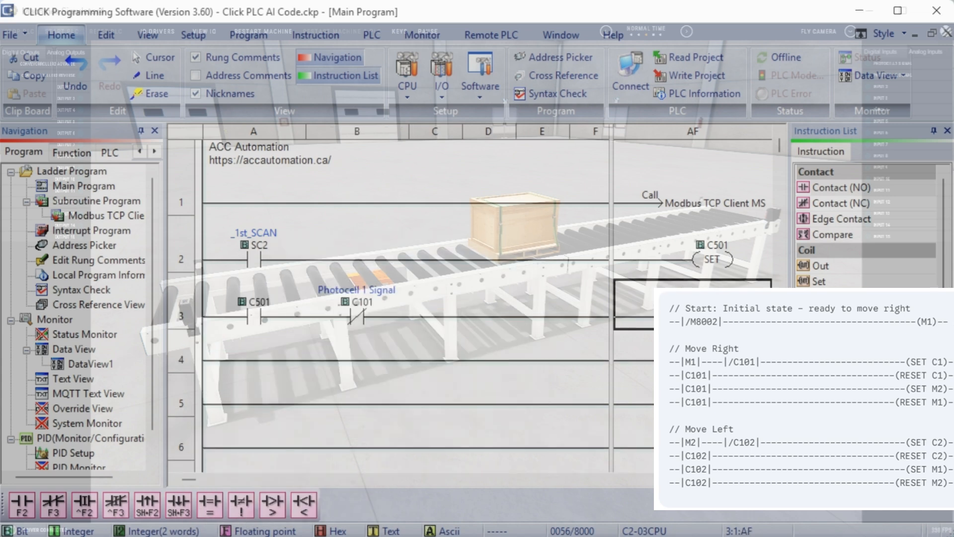
pyautogui.click(254, 359)
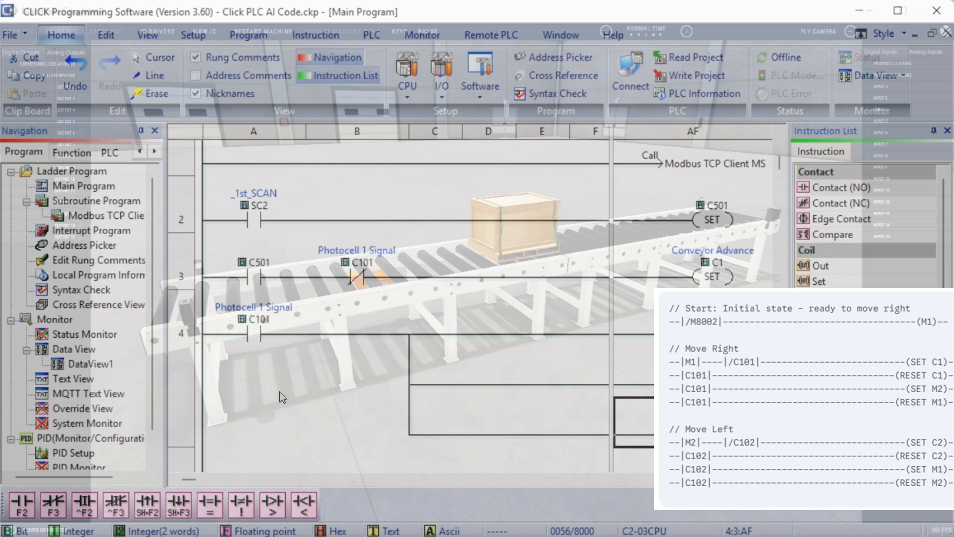
# Scroll the reachable-PLC list to Click PLC Machine Sim (192.168.1.230)
pyautogui.scroll(-3)
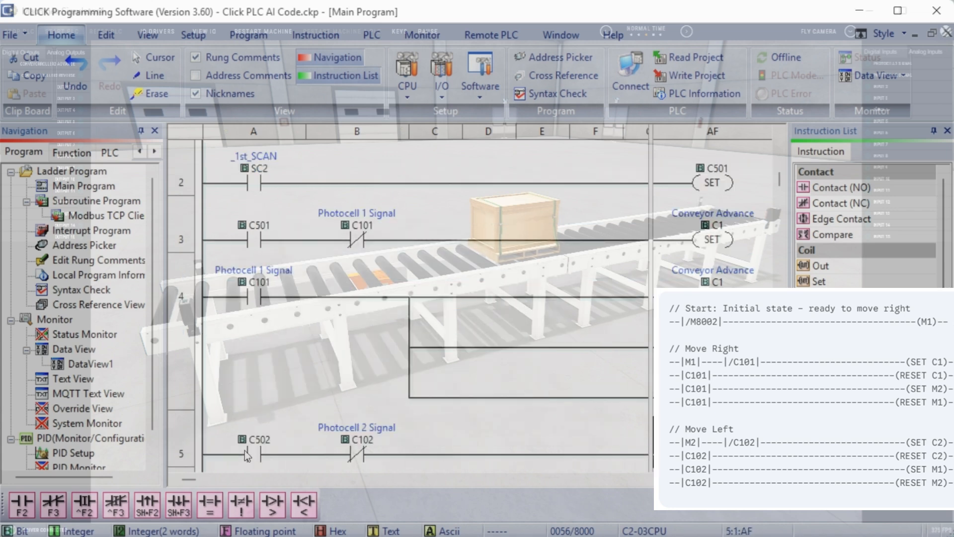
pyautogui.scroll(-3)
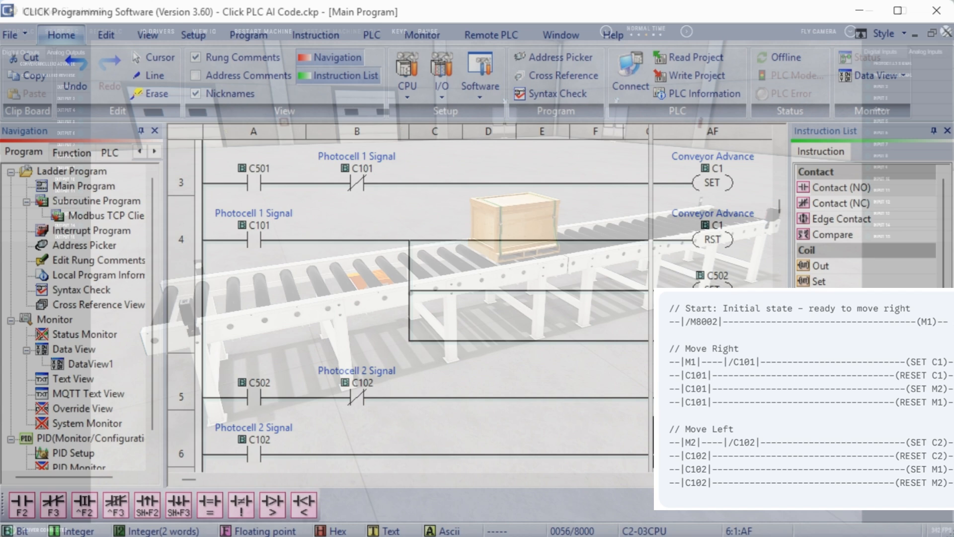
pyautogui.scroll(-3)
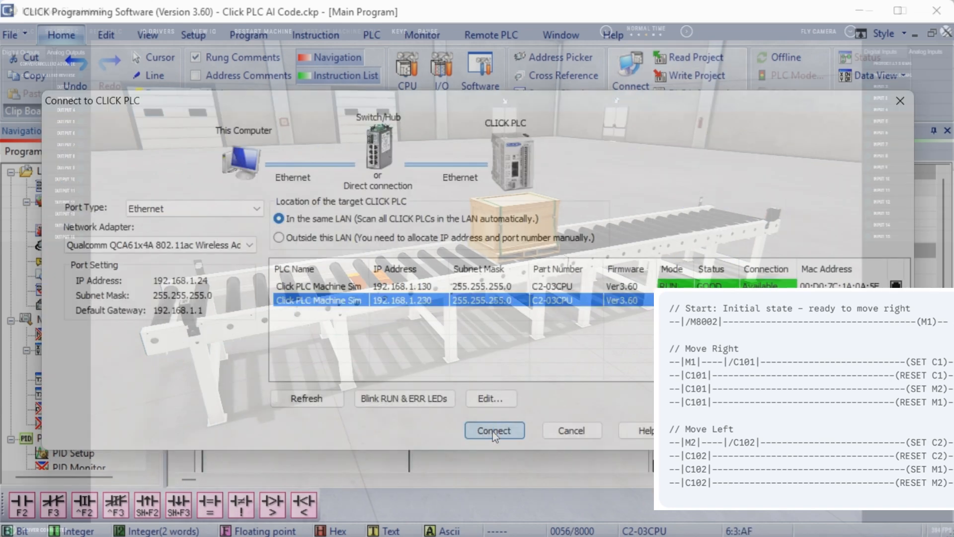
# Connect to the simulated PLC and view the conveyor ladder running live
pyautogui.click(494, 430)
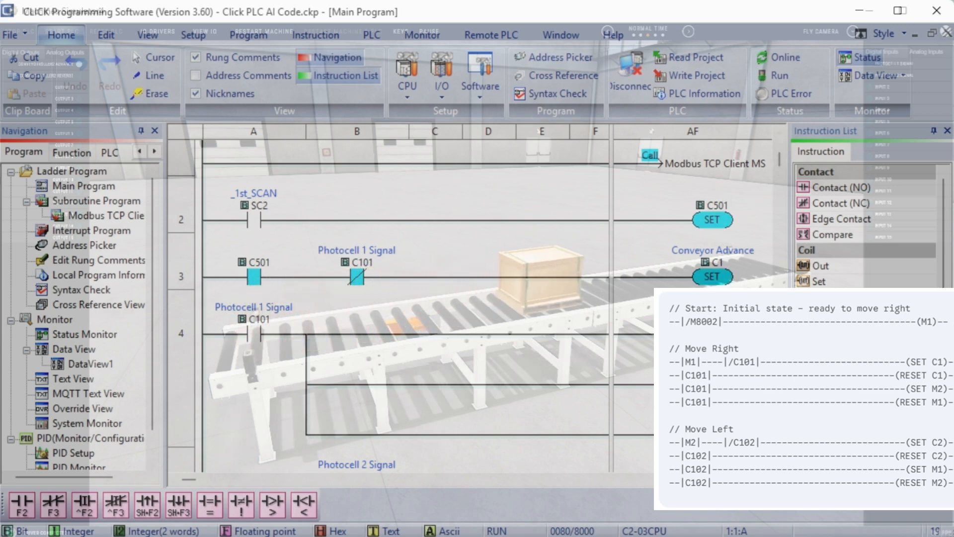
pyautogui.scroll(-3)
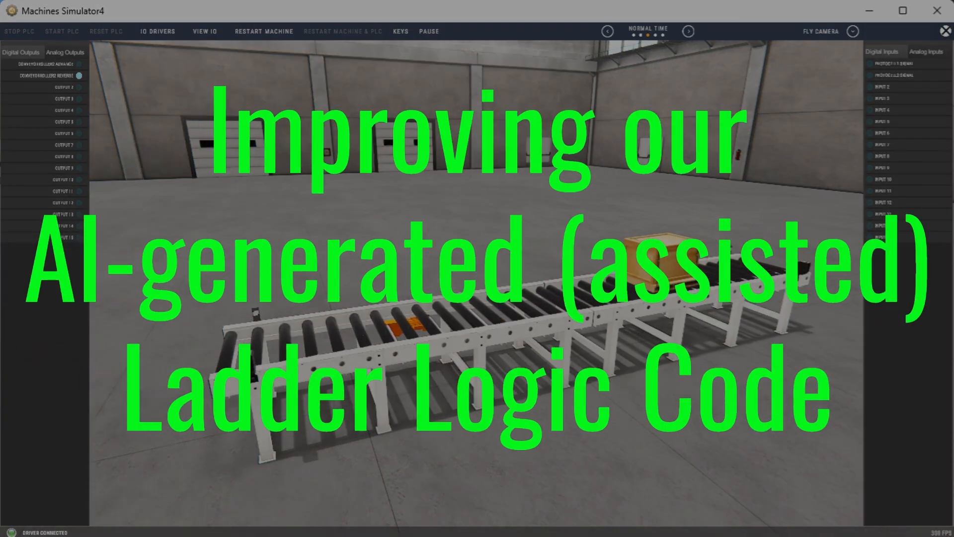
# Return to CLICK software, switch the PLC to Stop mode and scroll up to the first rungs
pyautogui.press('alt+tab')
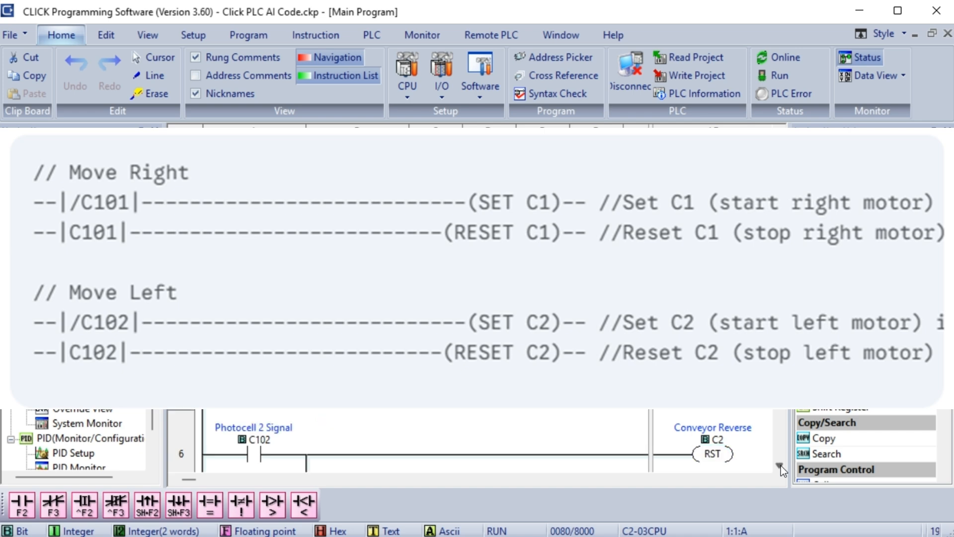
pyautogui.click(712, 454)
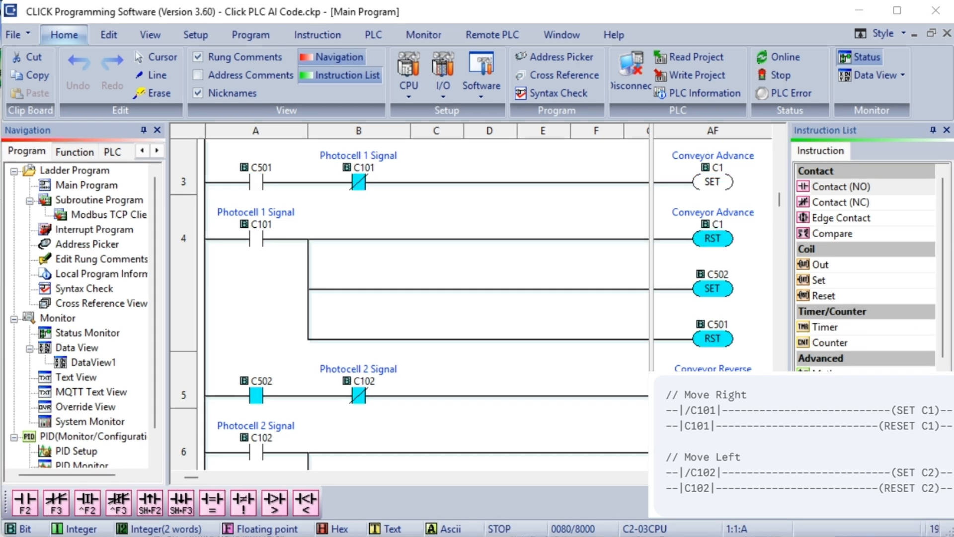
pyautogui.scroll(3)
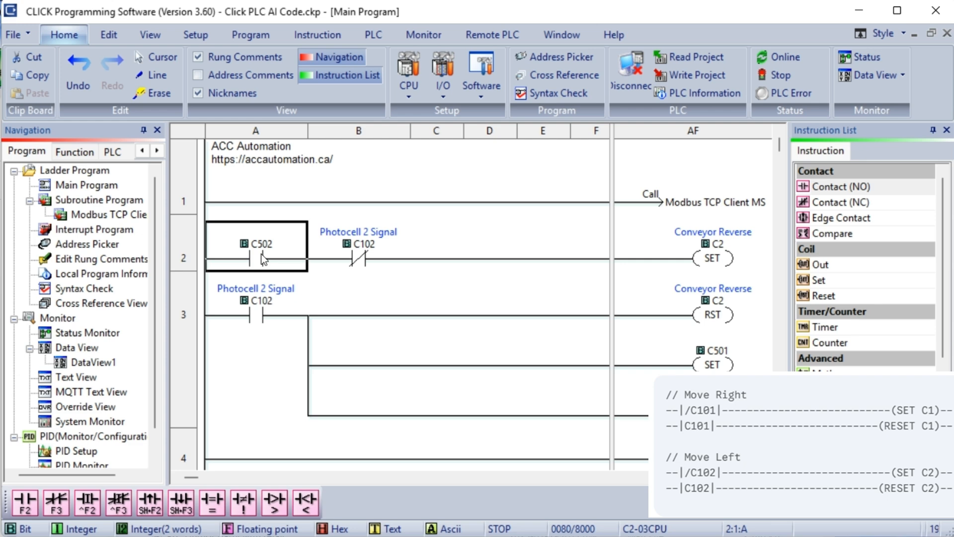
# Make rung 2 a normally closed Photocell 1 contact that sets Conveyor Advance C1
pyautogui.doubleClick(255, 244)
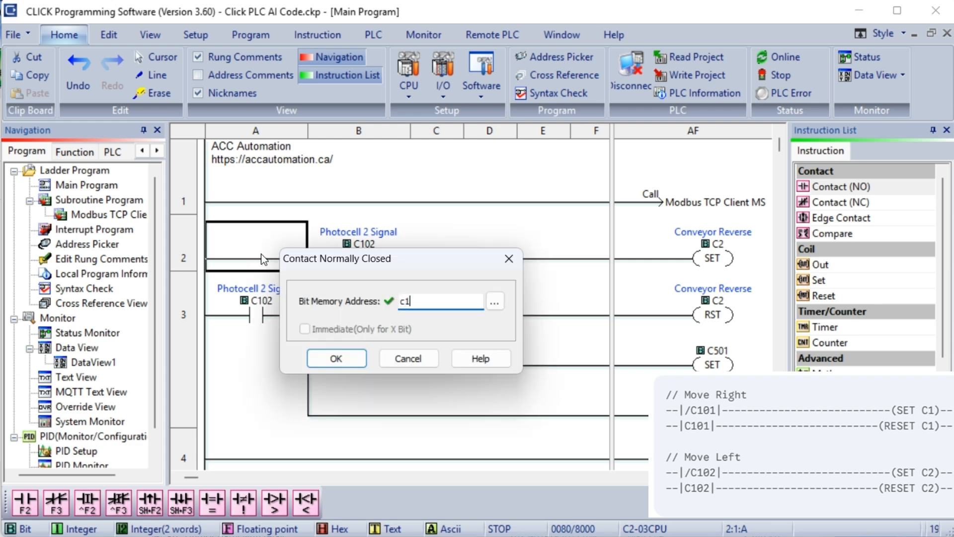
pyautogui.click(336, 358)
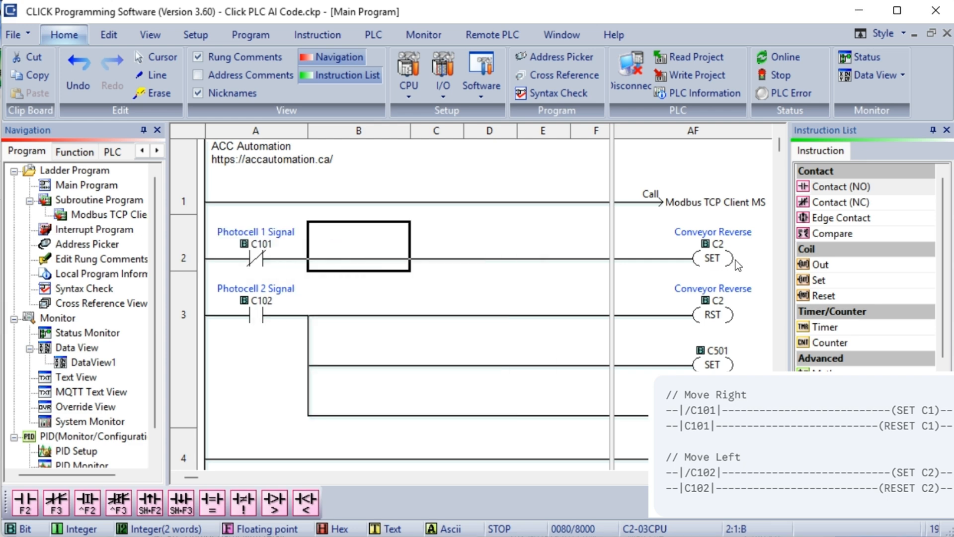
pyautogui.doubleClick(712, 257)
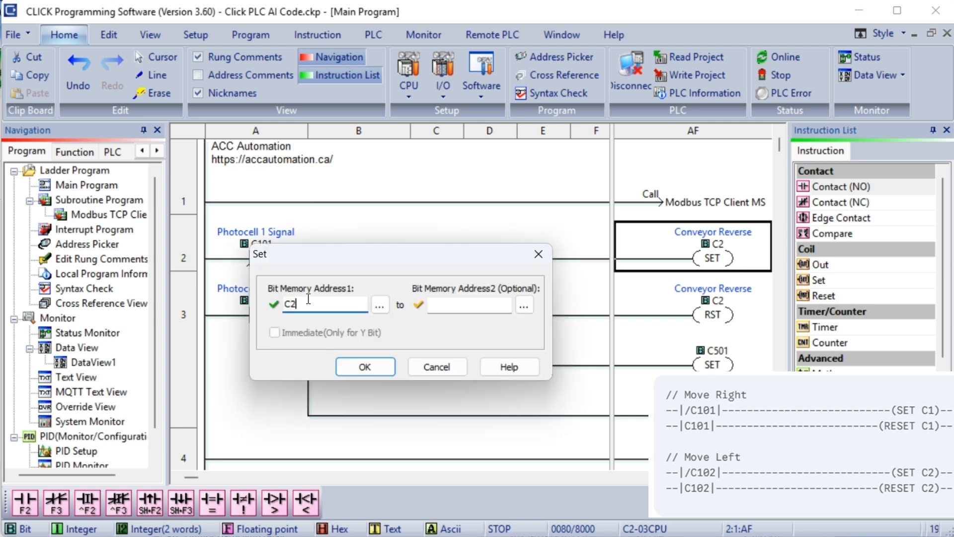
pyautogui.click(365, 367)
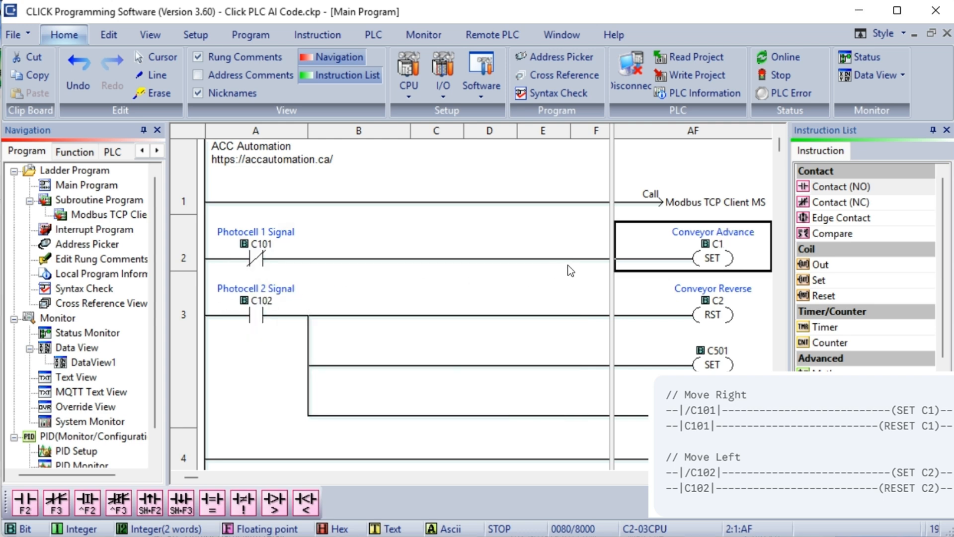
pyautogui.click(358, 245)
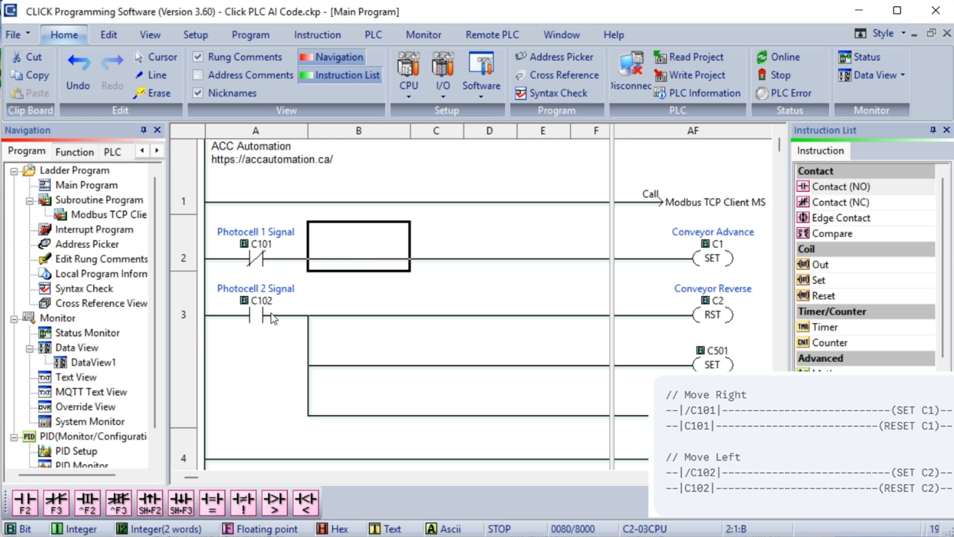
# Rewrite rungs 3–4 with the photocell contacts and the Conveyor Reverse C2 set coil, and begin rung 5
pyautogui.click(256, 303)
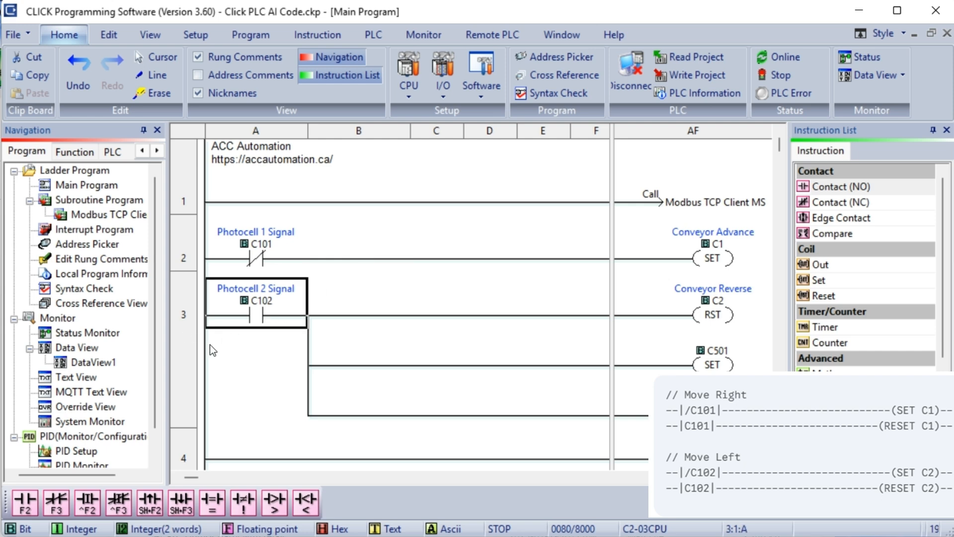
pyautogui.rightClick(255, 298)
pyautogui.write('C10')
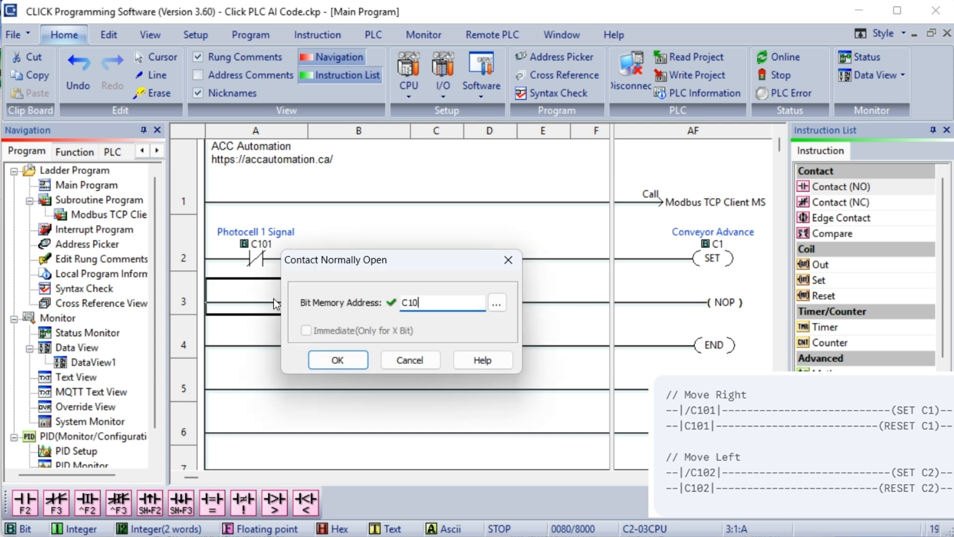
pyautogui.click(337, 360)
pyautogui.write('t')
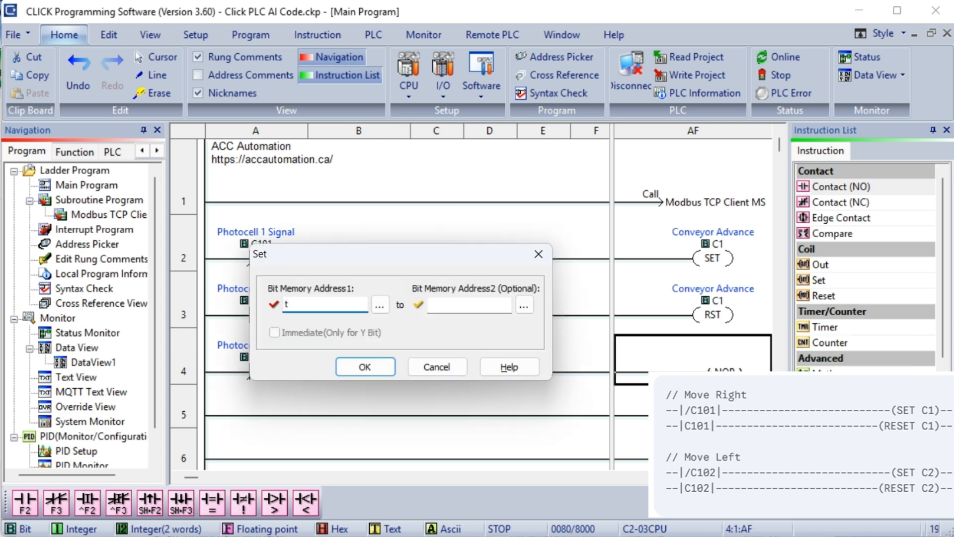
pyautogui.click(437, 367)
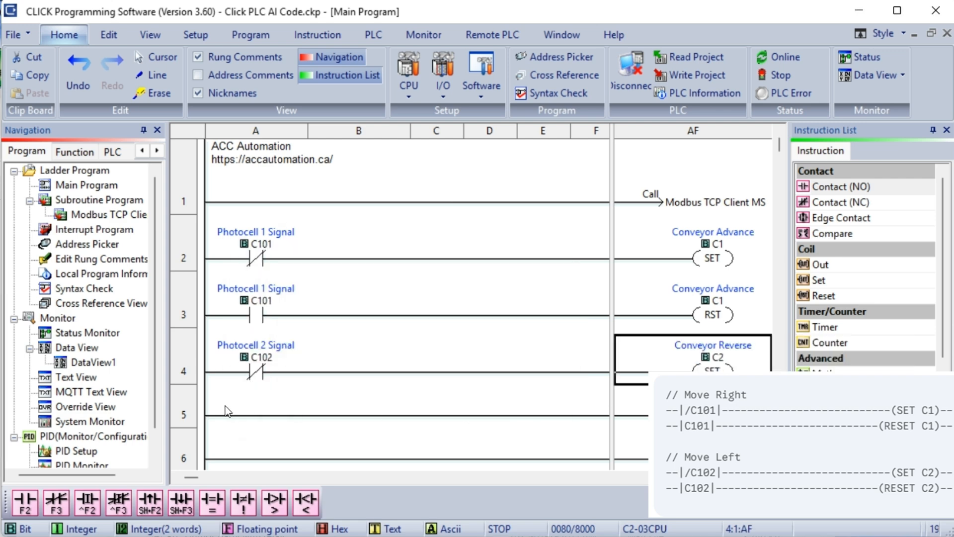
pyautogui.click(256, 409)
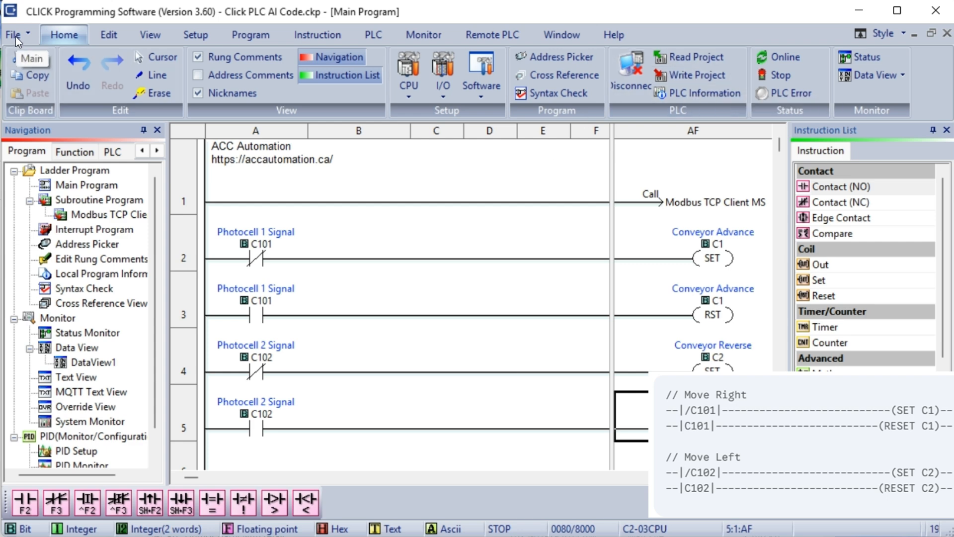
# Write the photocell set/reset project into the PLC and close the compile output
pyautogui.click(695, 74)
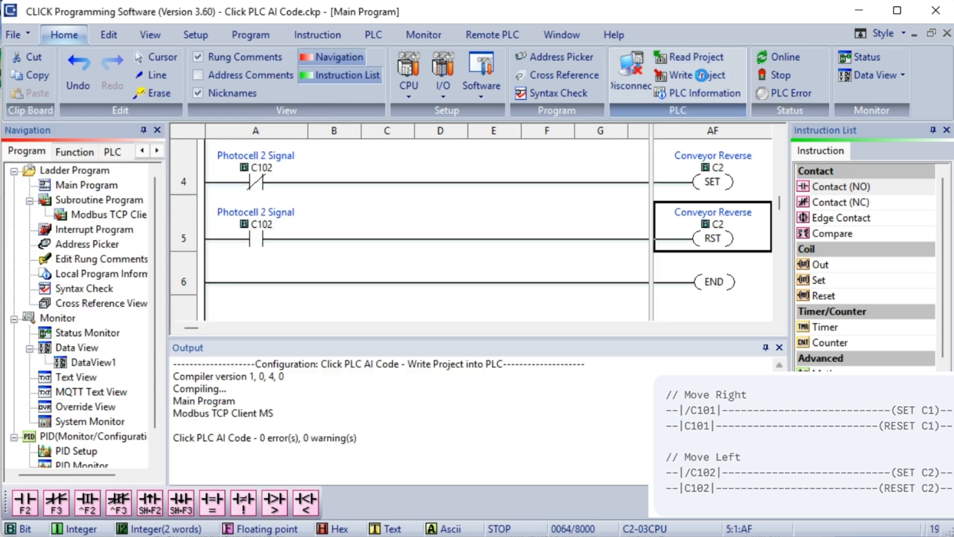
pyautogui.click(688, 74)
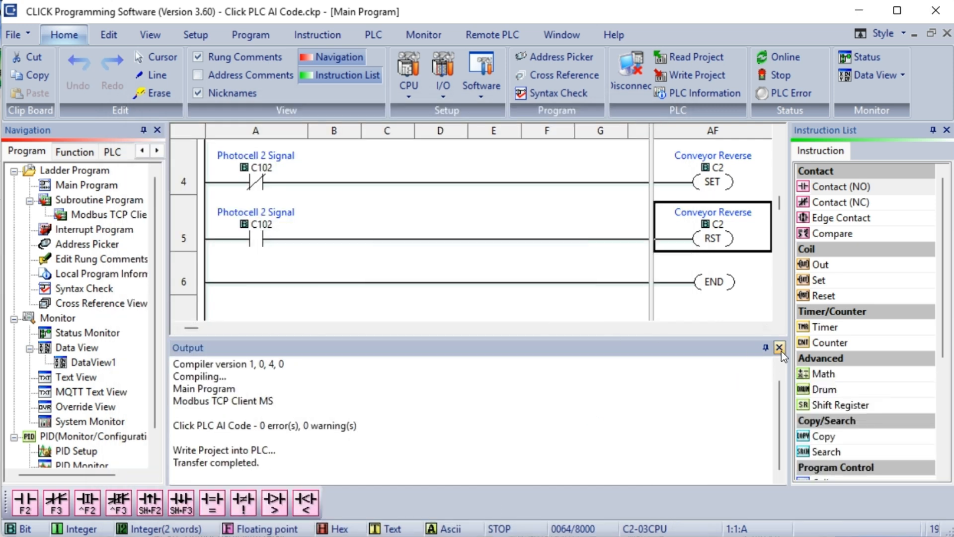
pyautogui.click(780, 348)
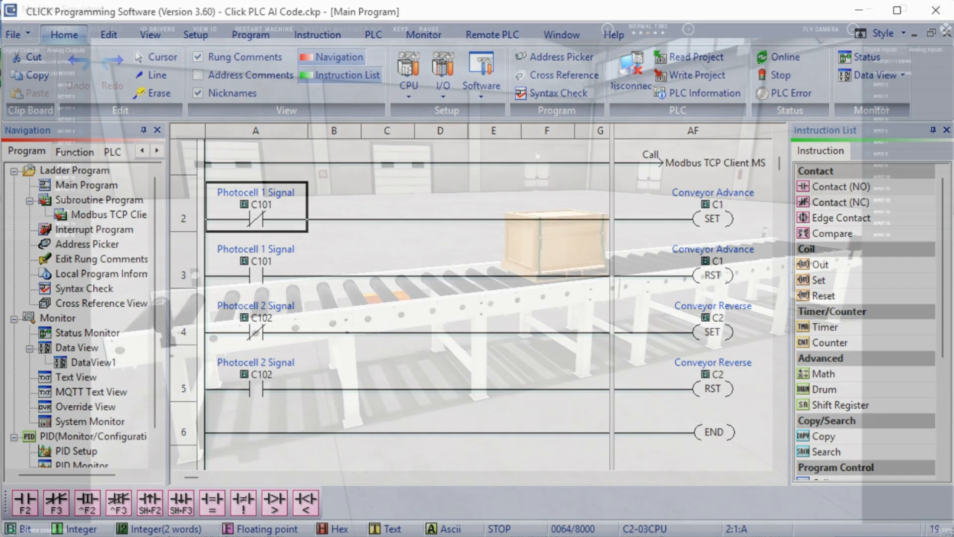
# Put the PLC in Run mode with live status monitoring and switch to Machines Simulator
pyautogui.click(782, 74)
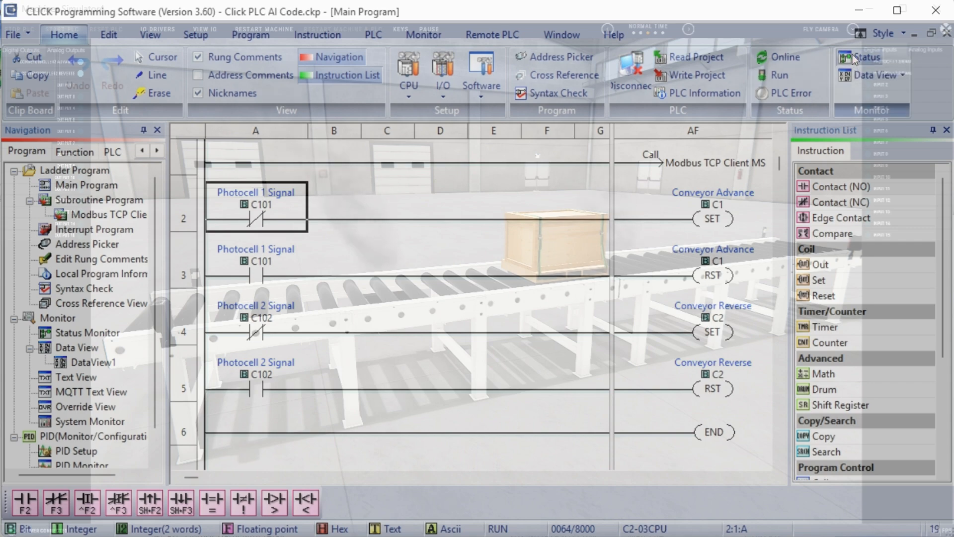
pyautogui.click(862, 56)
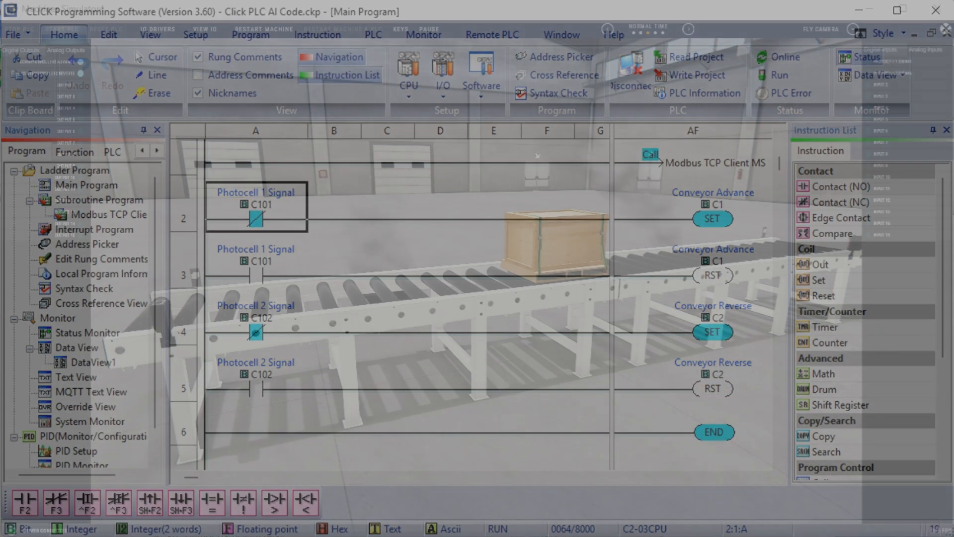
pyautogui.click(853, 28)
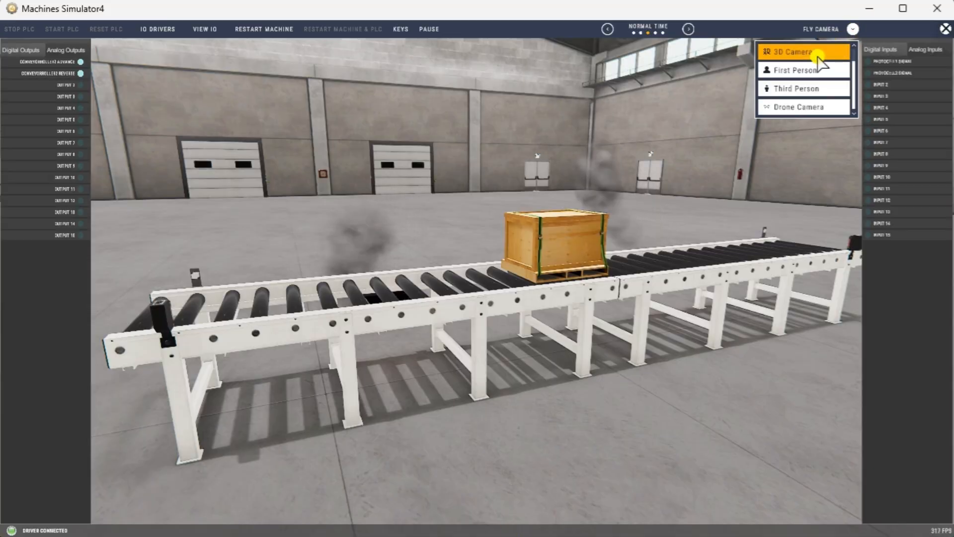
# Switch the conveyor view to the 3D Camera
pyautogui.click(798, 108)
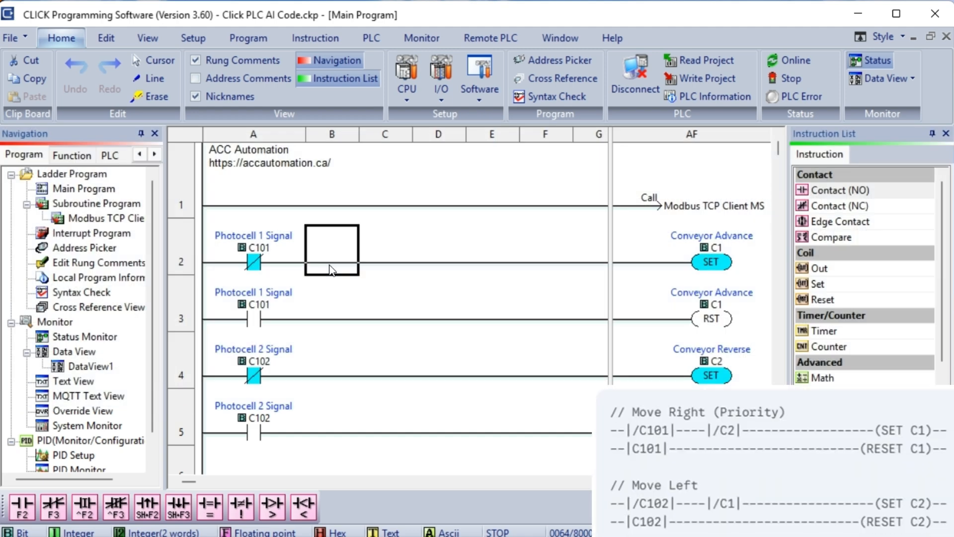
# Add NC interlock contact C2 on rung 2 and NC interlock contact C1 on rung 4
pyautogui.doubleClick(331, 249)
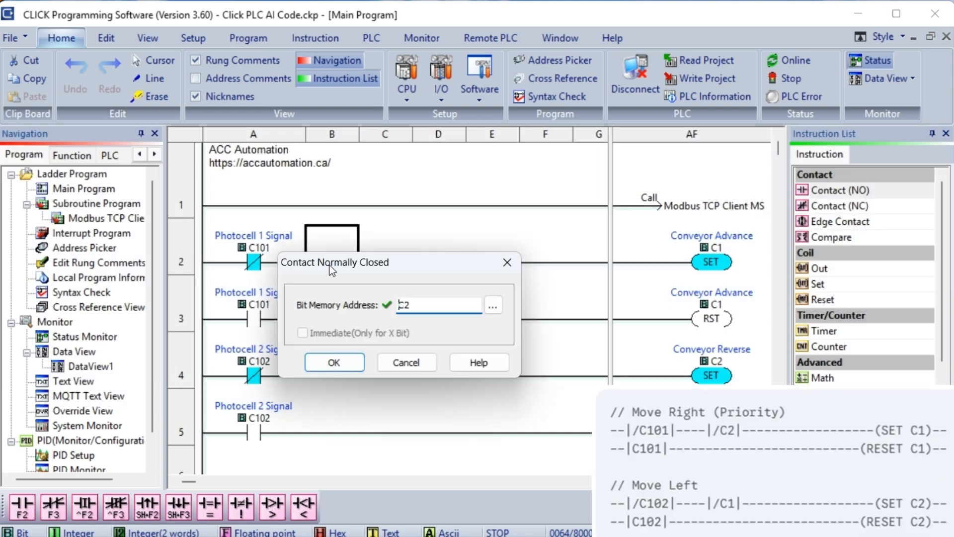
pyautogui.click(334, 362)
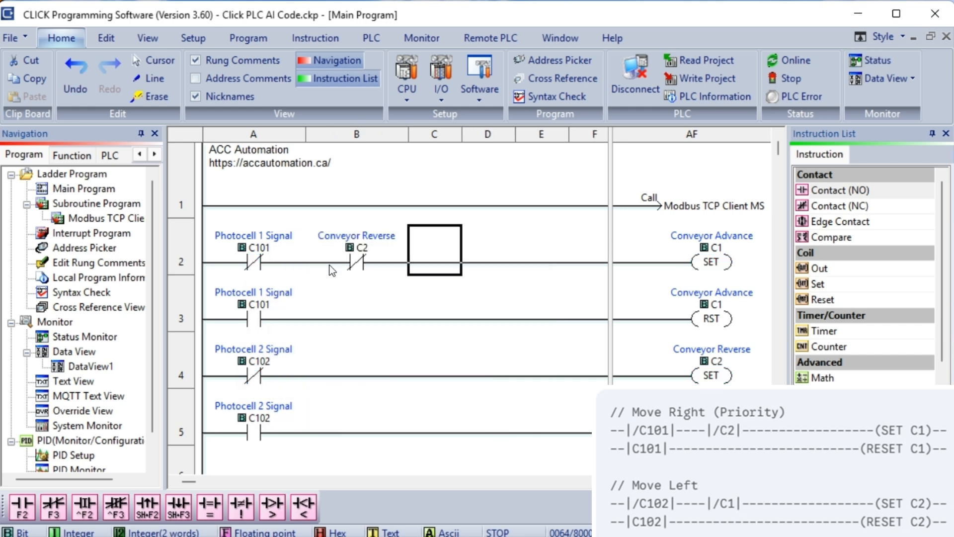
pyautogui.click(356, 364)
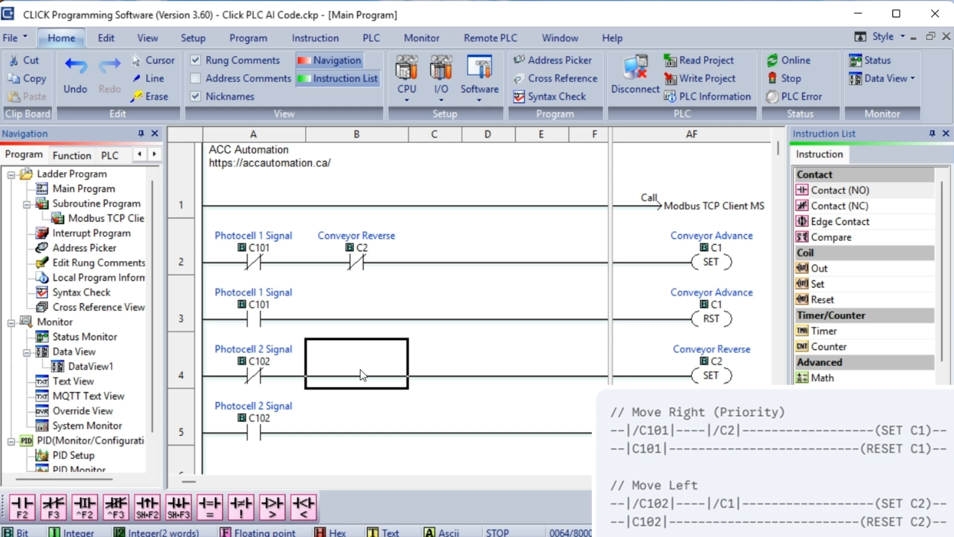
pyautogui.doubleClick(356, 363)
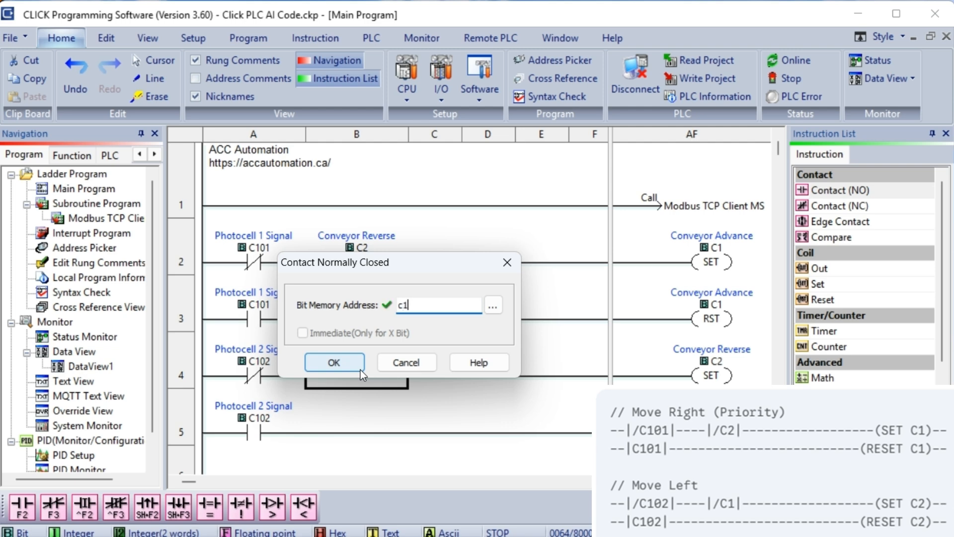
pyautogui.click(334, 362)
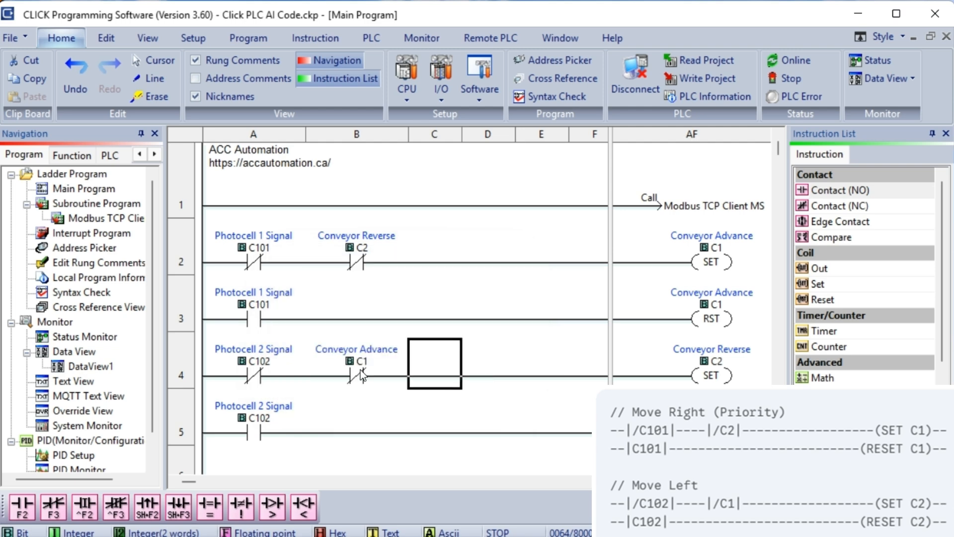
pyautogui.moveTo(384, 387)
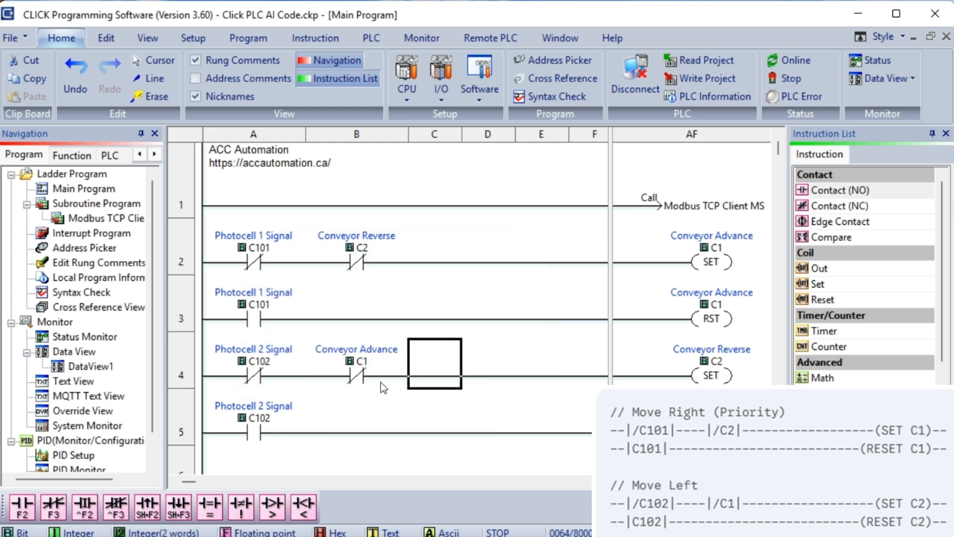
pyautogui.moveTo(548, 248)
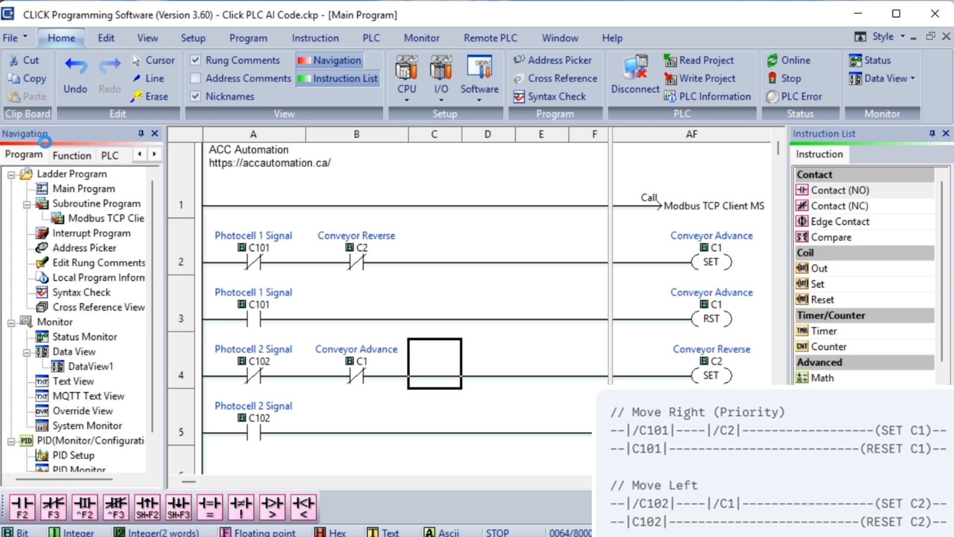
pyautogui.moveTo(693, 78)
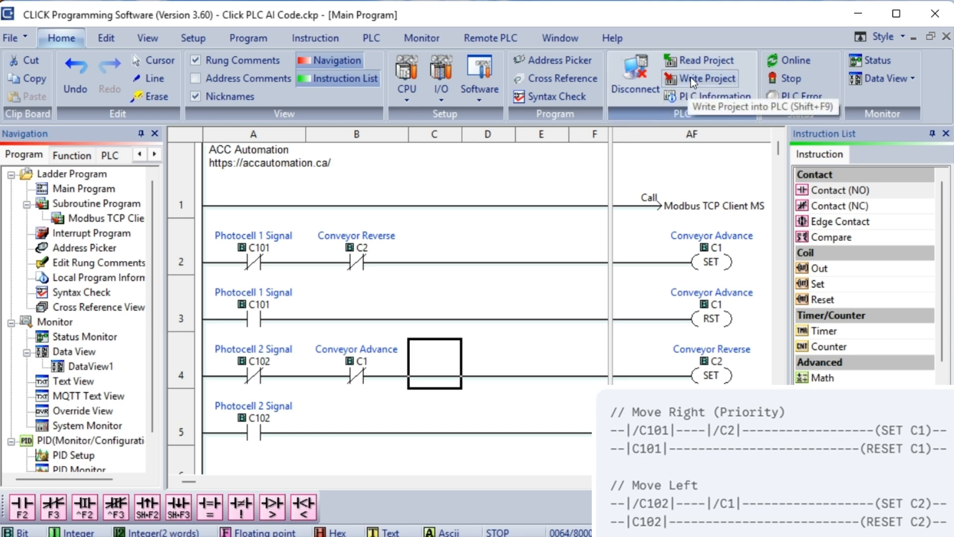
# Write the interlocked project into the PLC and dismiss the transfer-completed notice
pyautogui.click(707, 77)
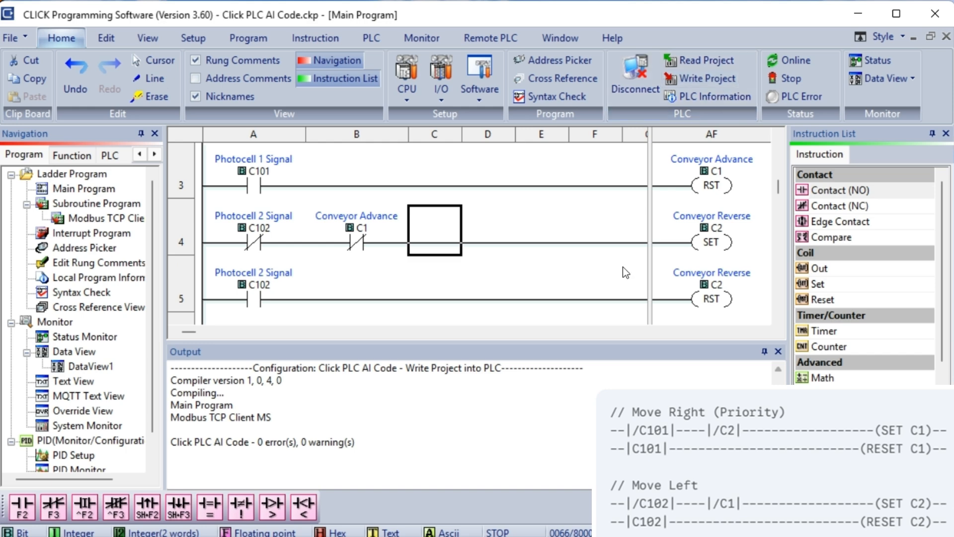
pyautogui.click(707, 77)
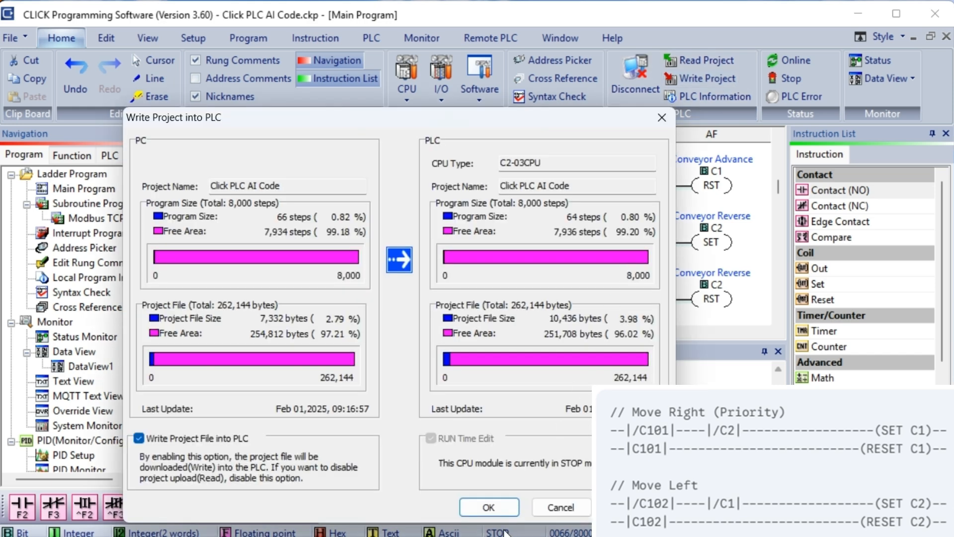
pyautogui.click(489, 507)
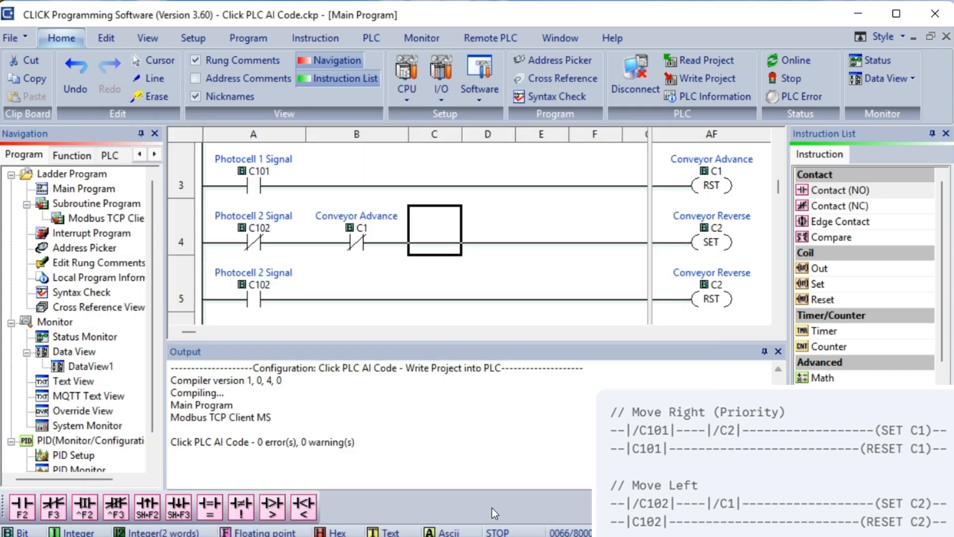
pyautogui.click(701, 78)
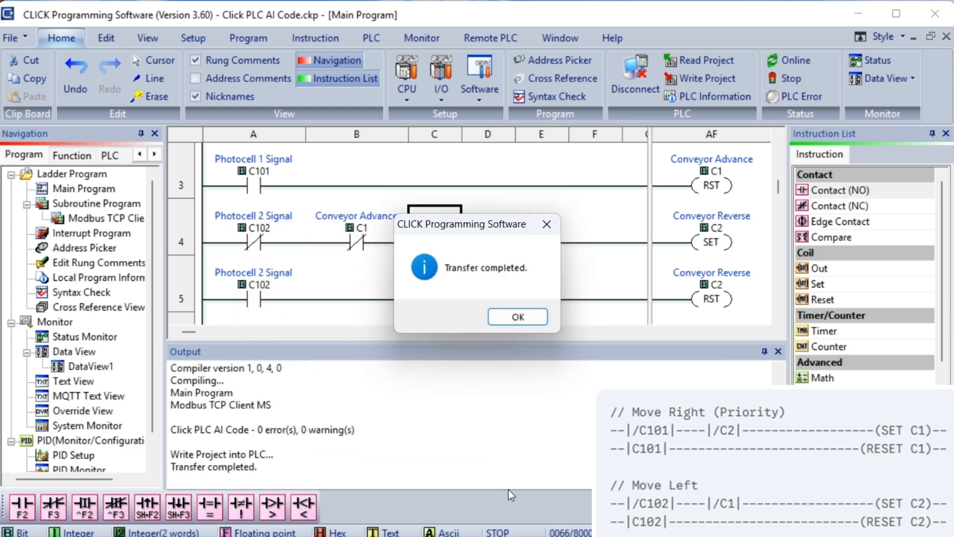
pyautogui.click(517, 316)
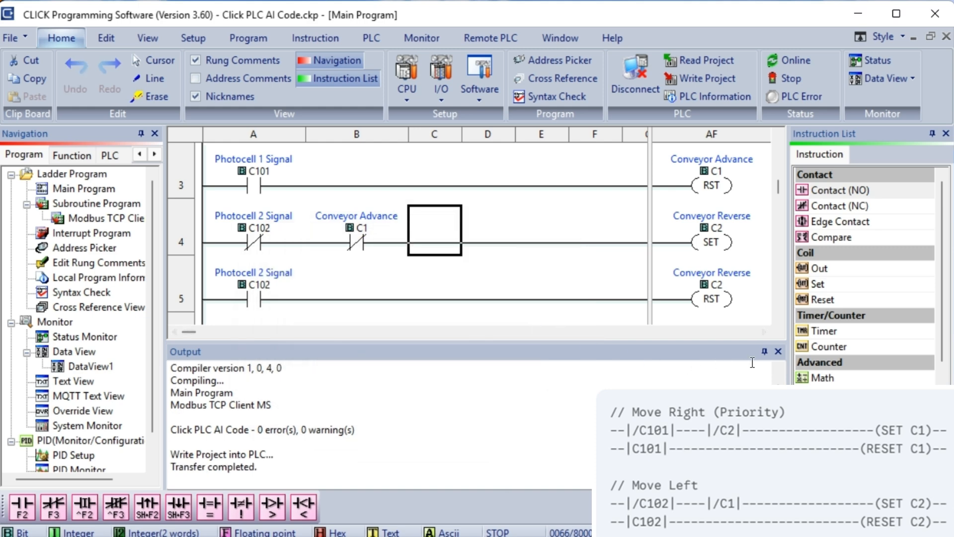
# Close the compile output panel
pyautogui.click(778, 351)
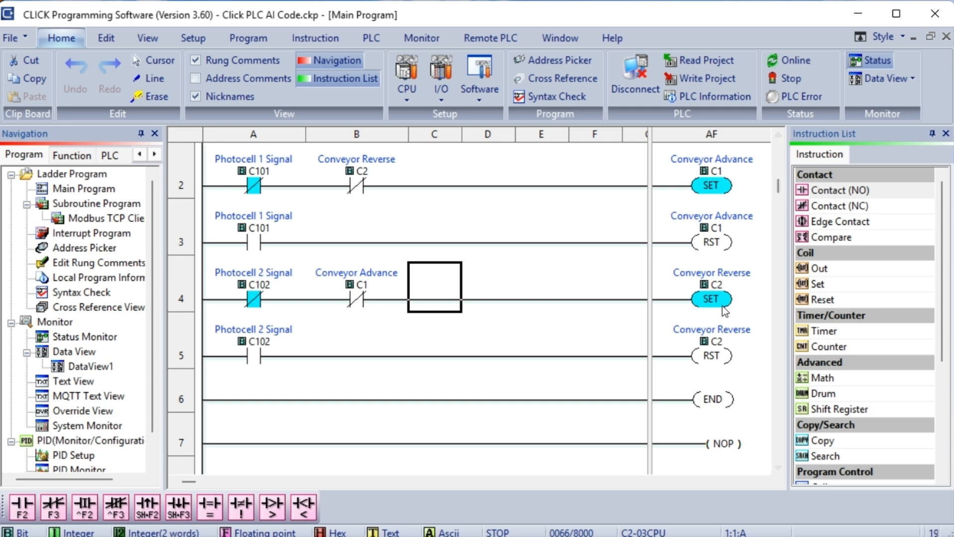
pyautogui.moveTo(722, 307)
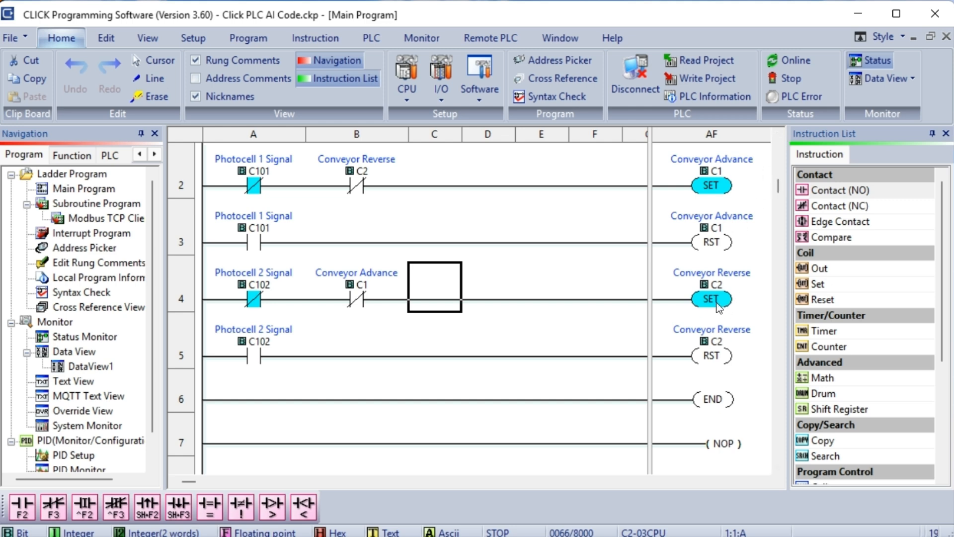